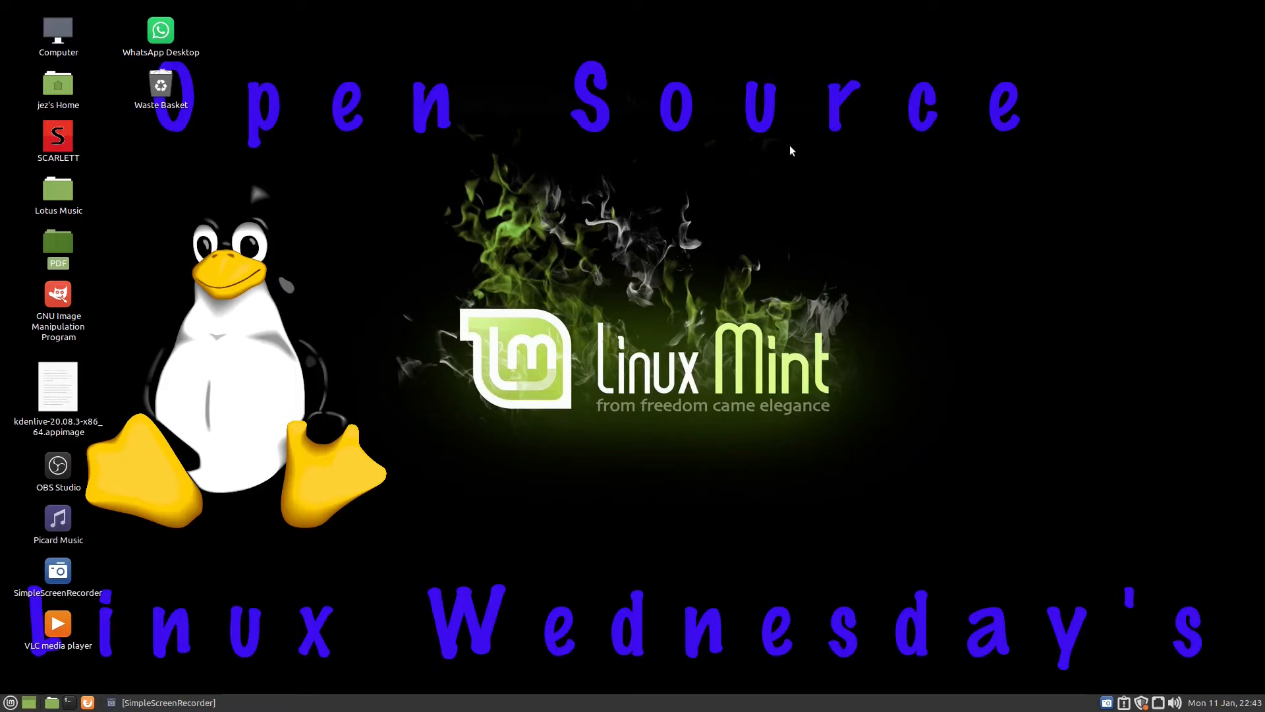
mouse_move(777, 157)
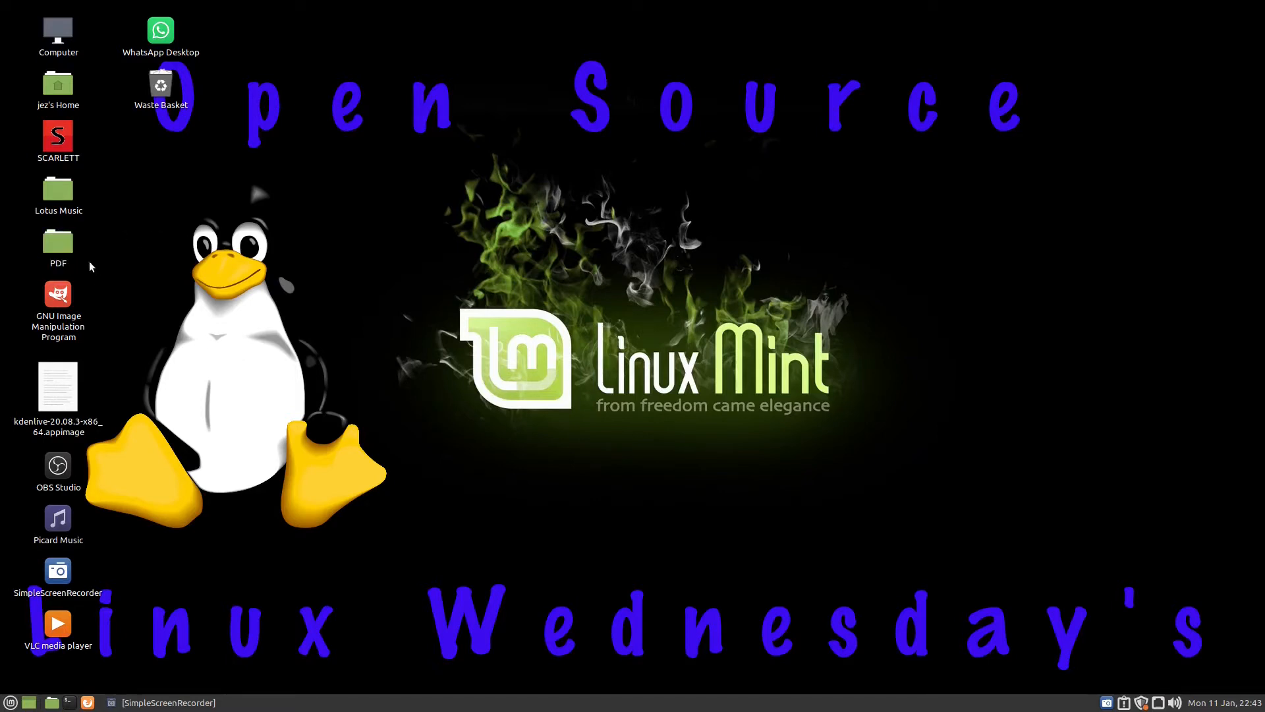
Open the PDF folder on the desktop to list its six files in Nemo.
double_click(57, 242)
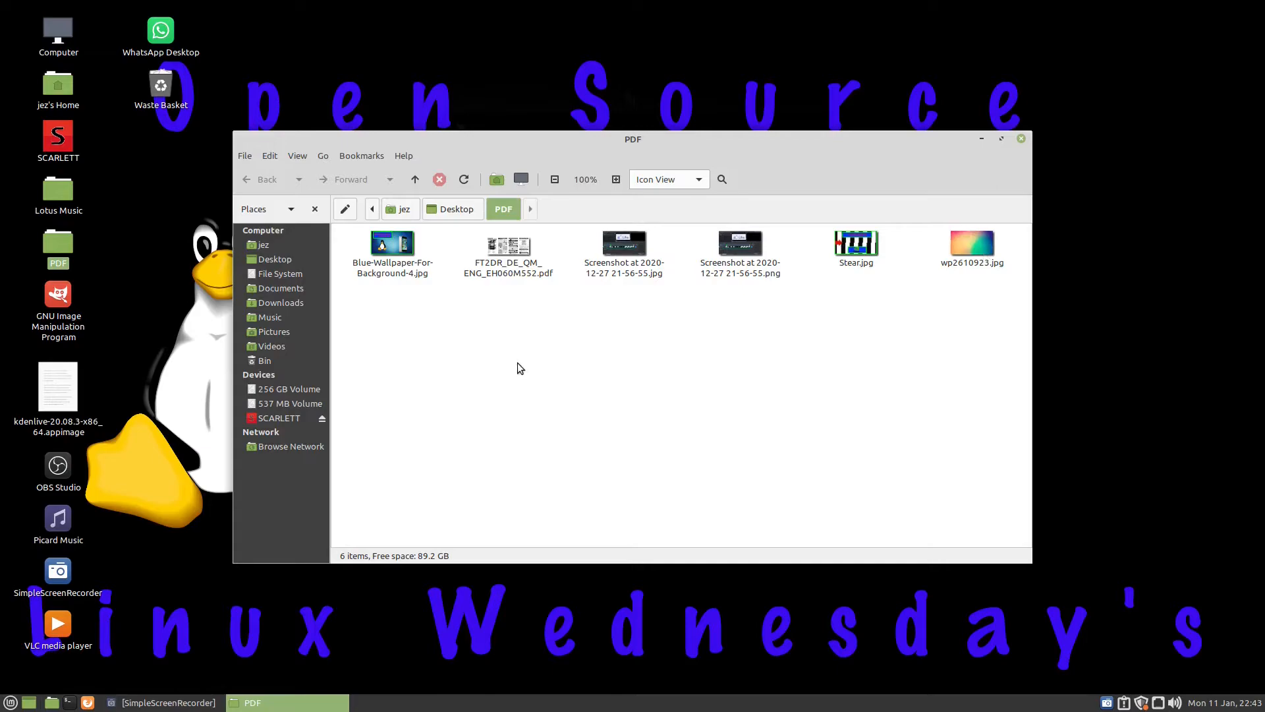
Open the FT2DR/DE Quick Manual in Xreader and check its About box shows version 2.6.4.
double_click(507, 244)
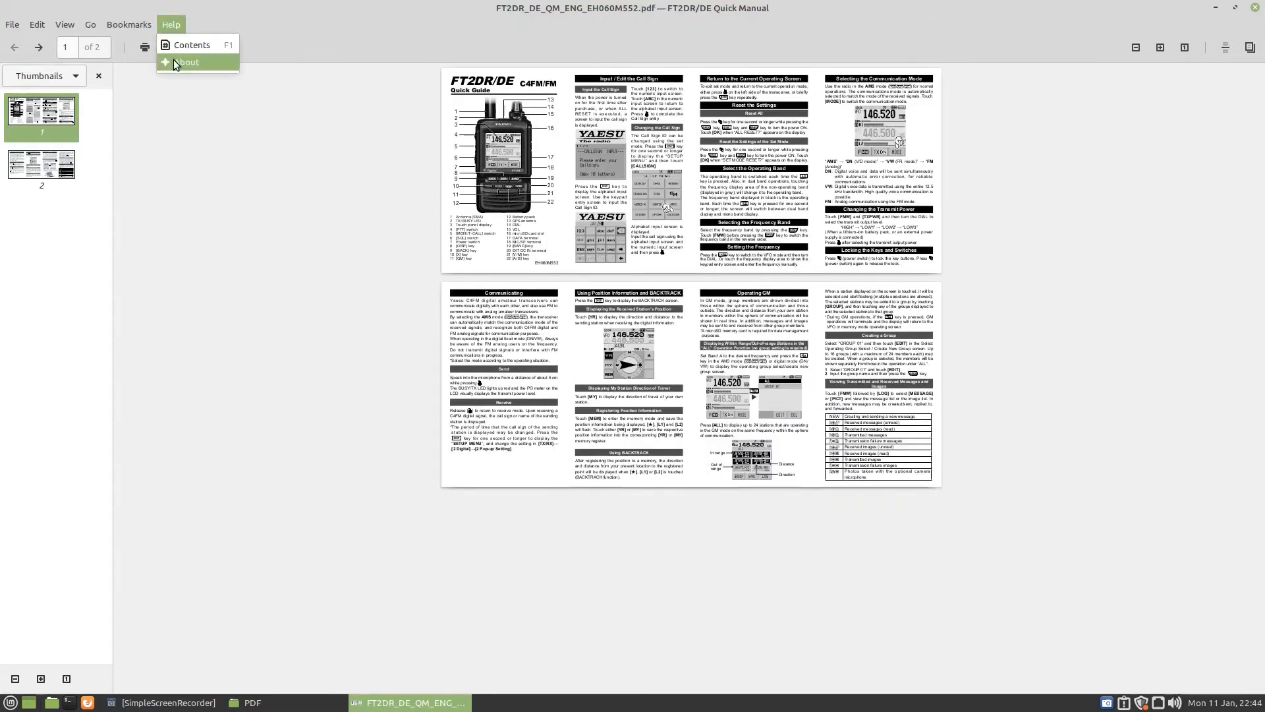
click(186, 62)
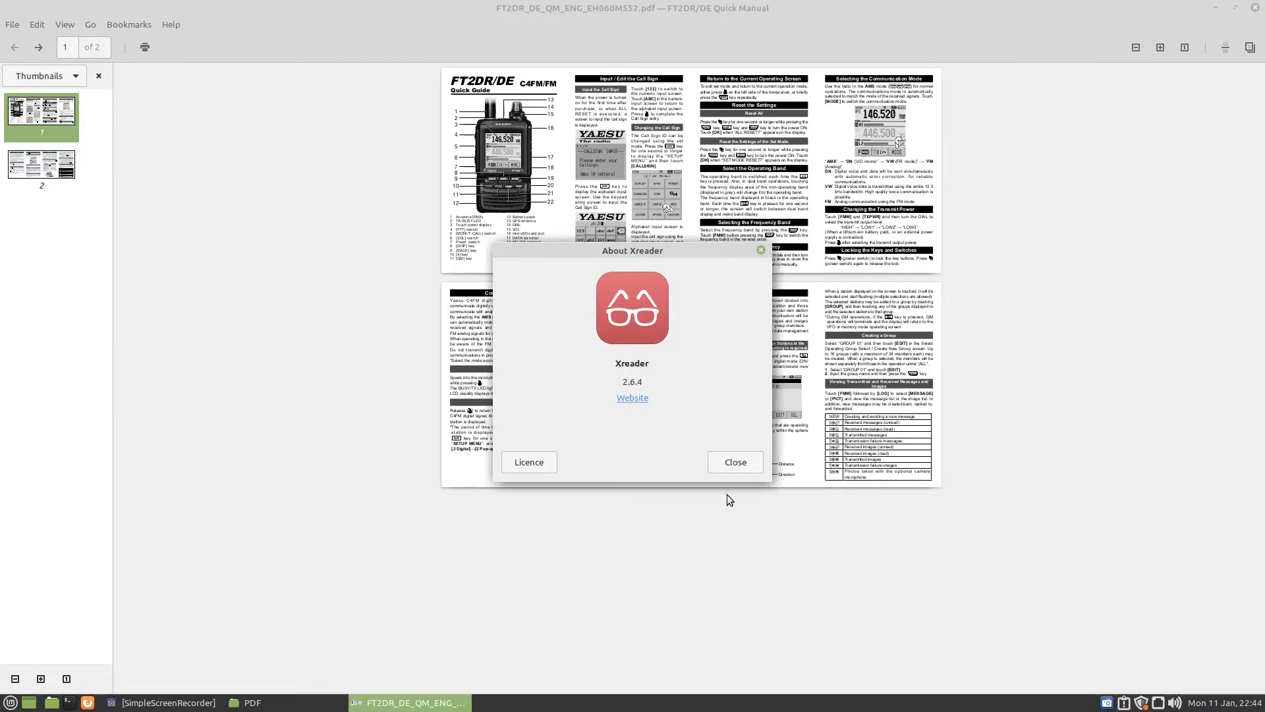
click(735, 462)
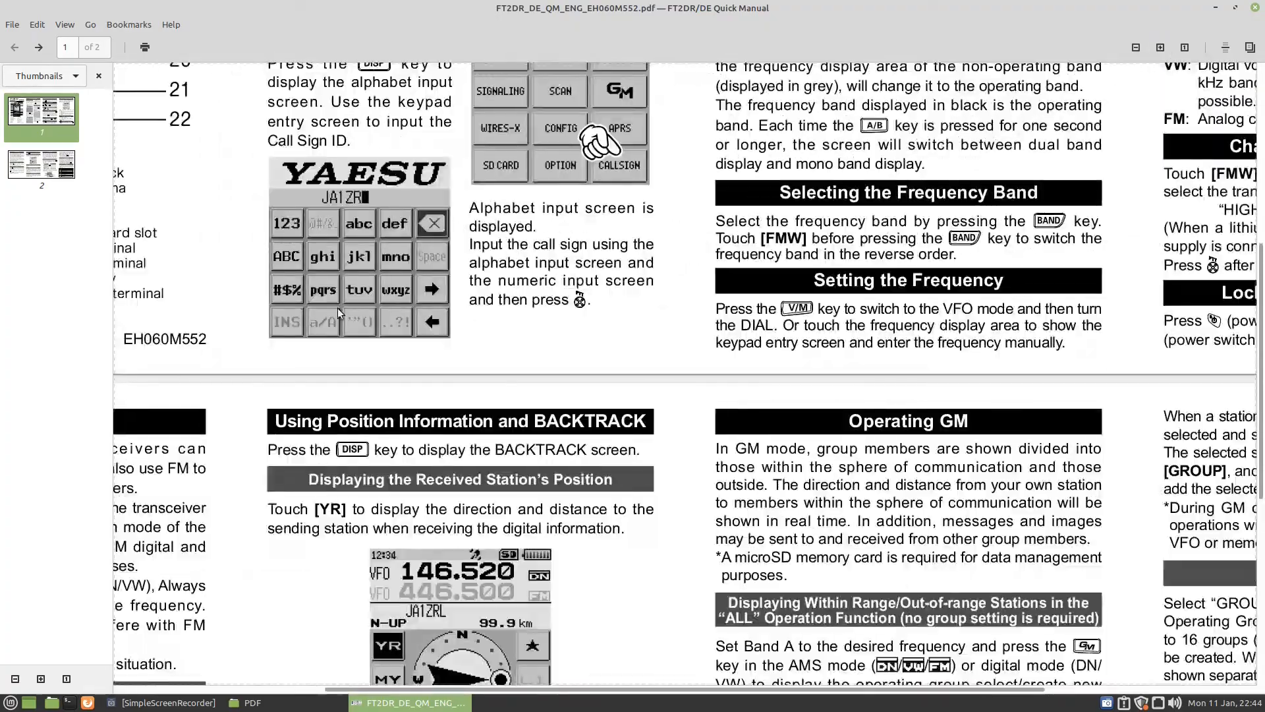
Browse the manual's two pages via the thumbnails and return to page one, enlarged.
scroll(down, 3)
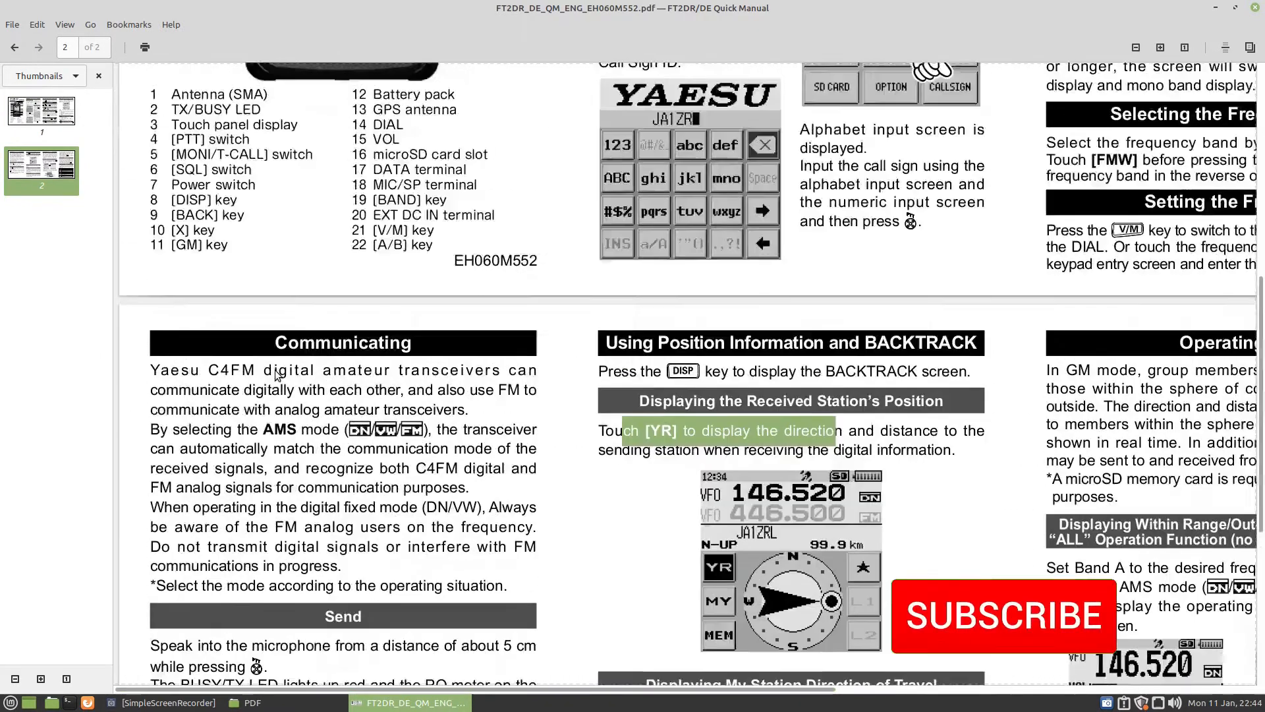
click(14, 48)
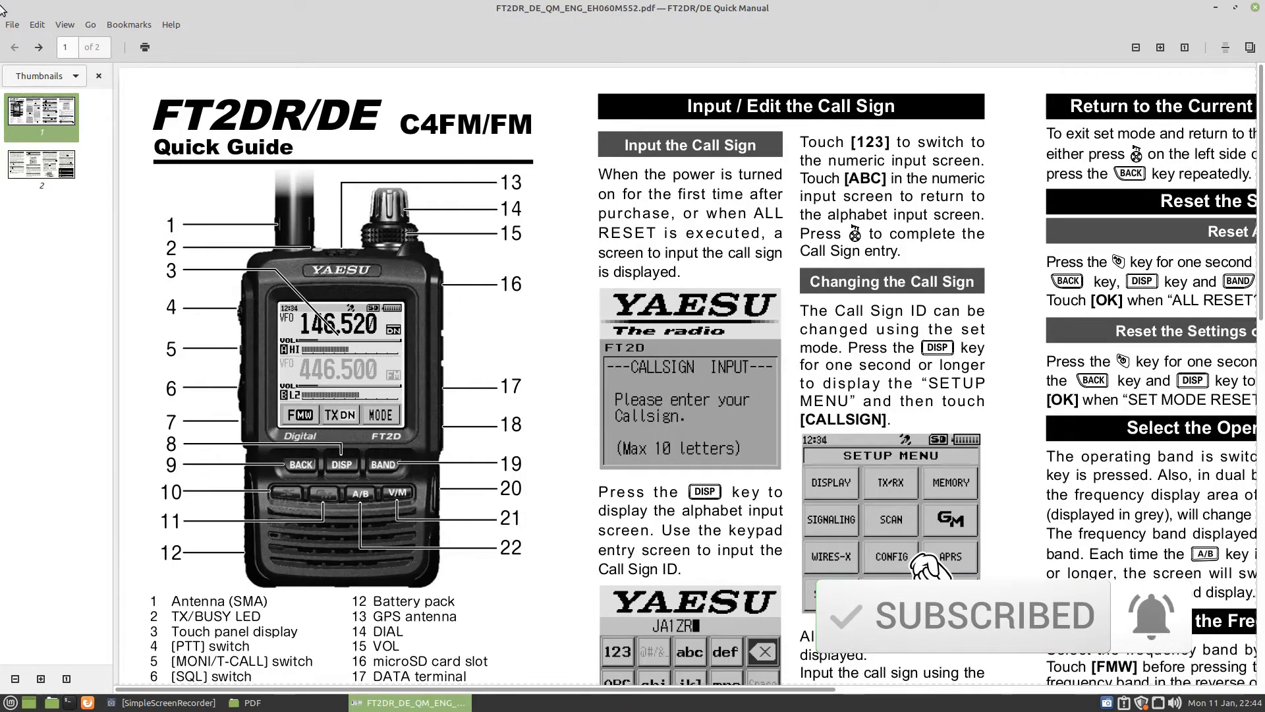
click(12, 23)
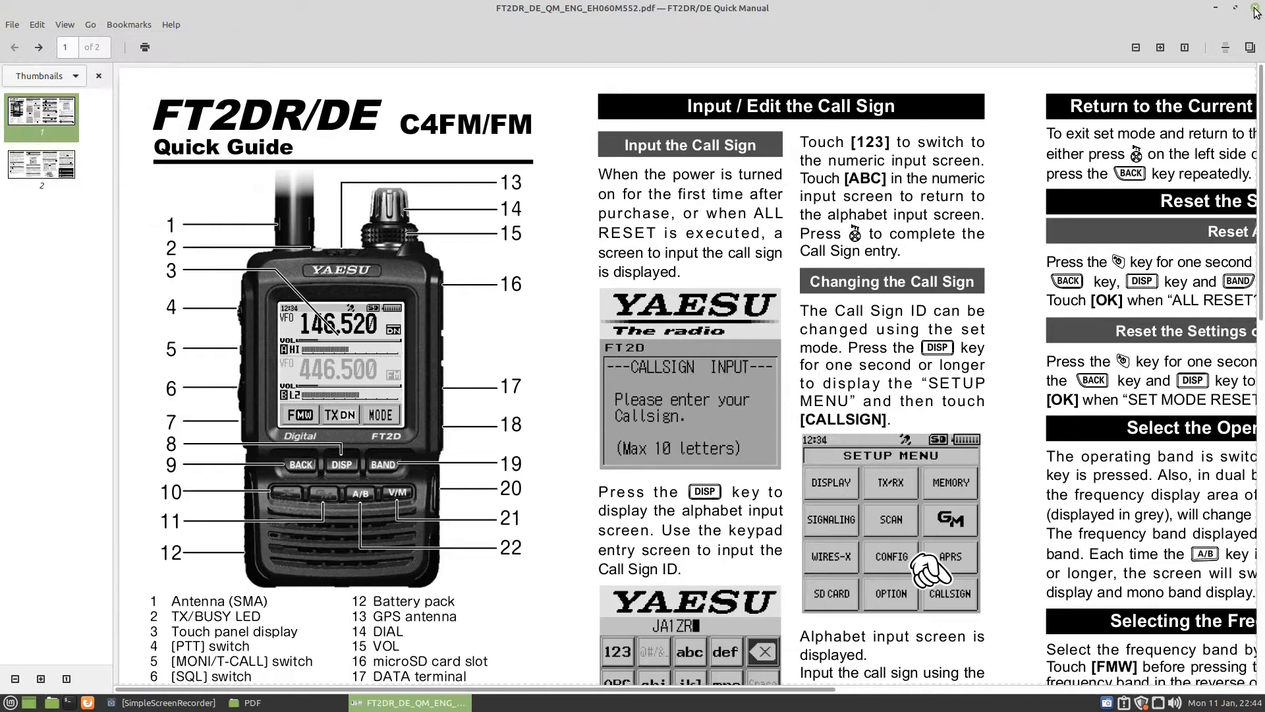
Close Xreader and check the manual PDF's Open With properties, confirming Document Viewer is default.
click(1256, 8)
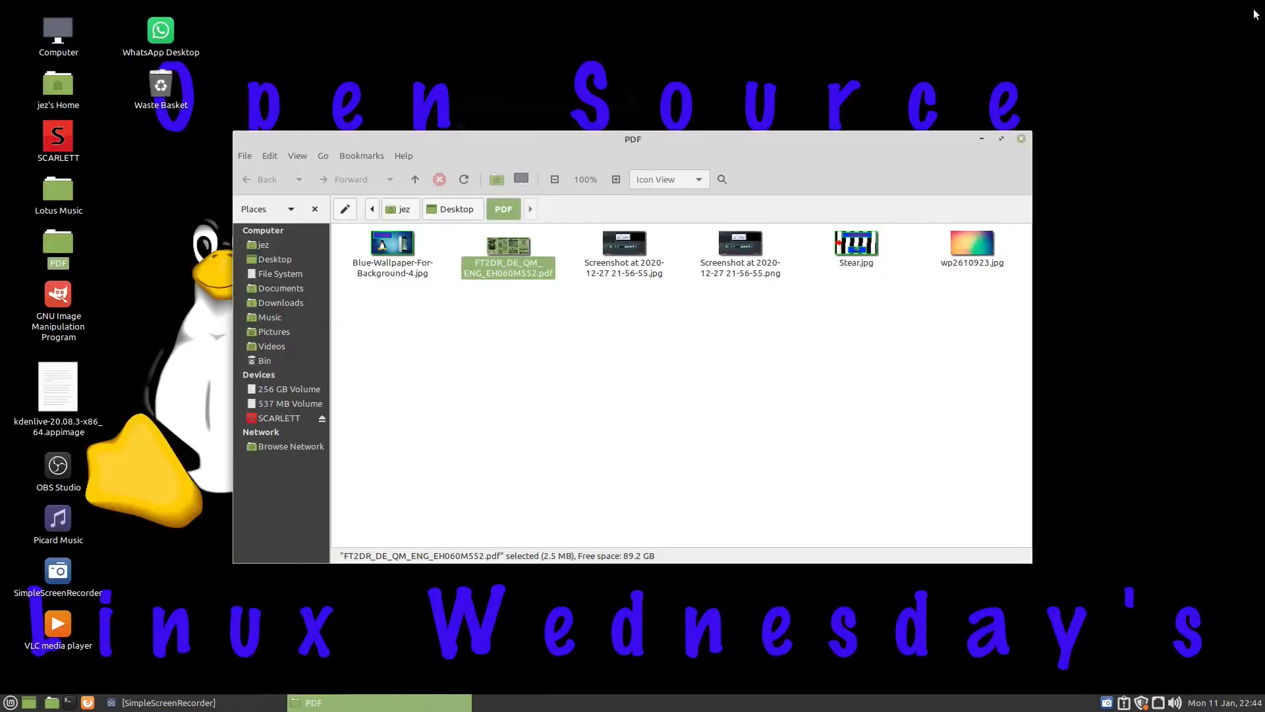
right_click(508, 247)
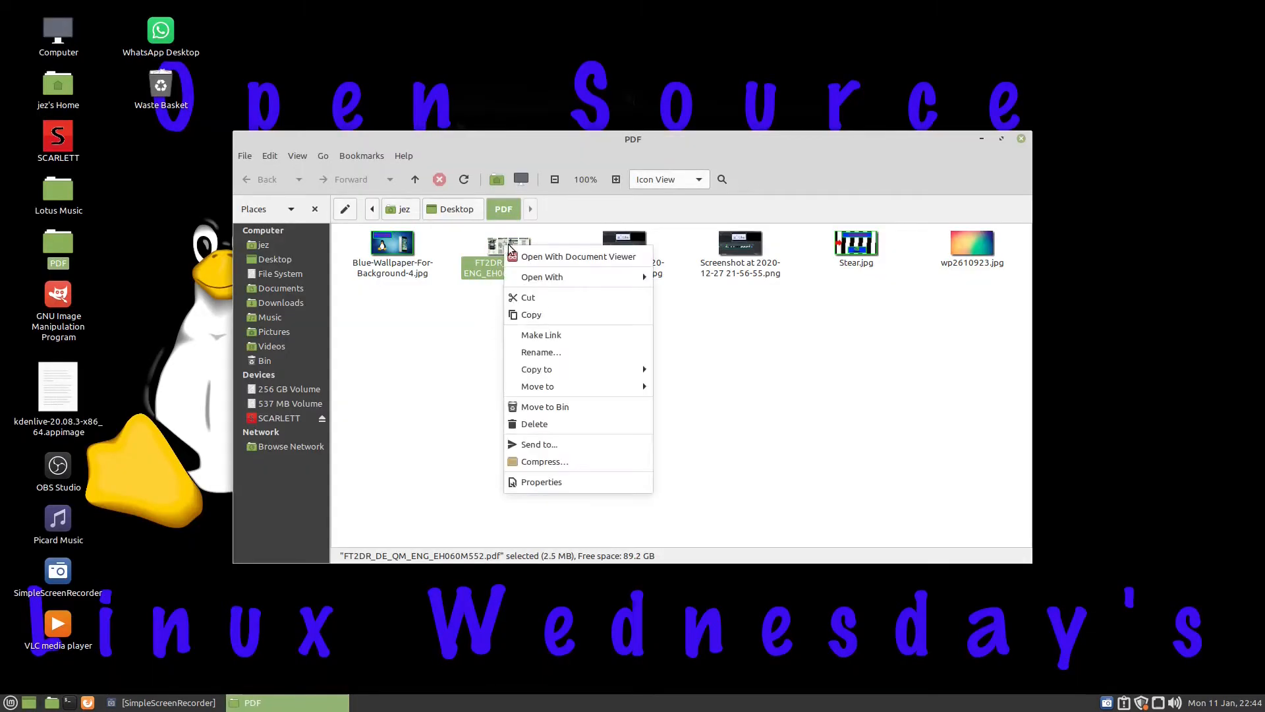
click(540, 482)
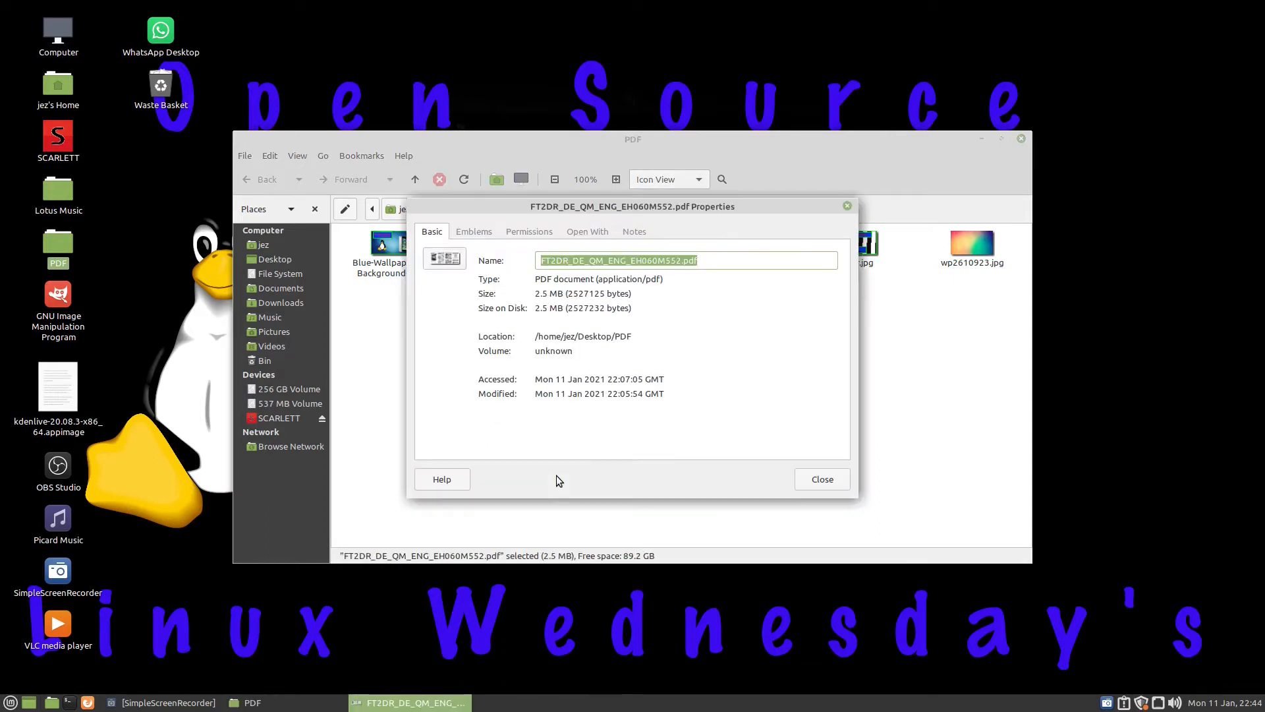
click(587, 232)
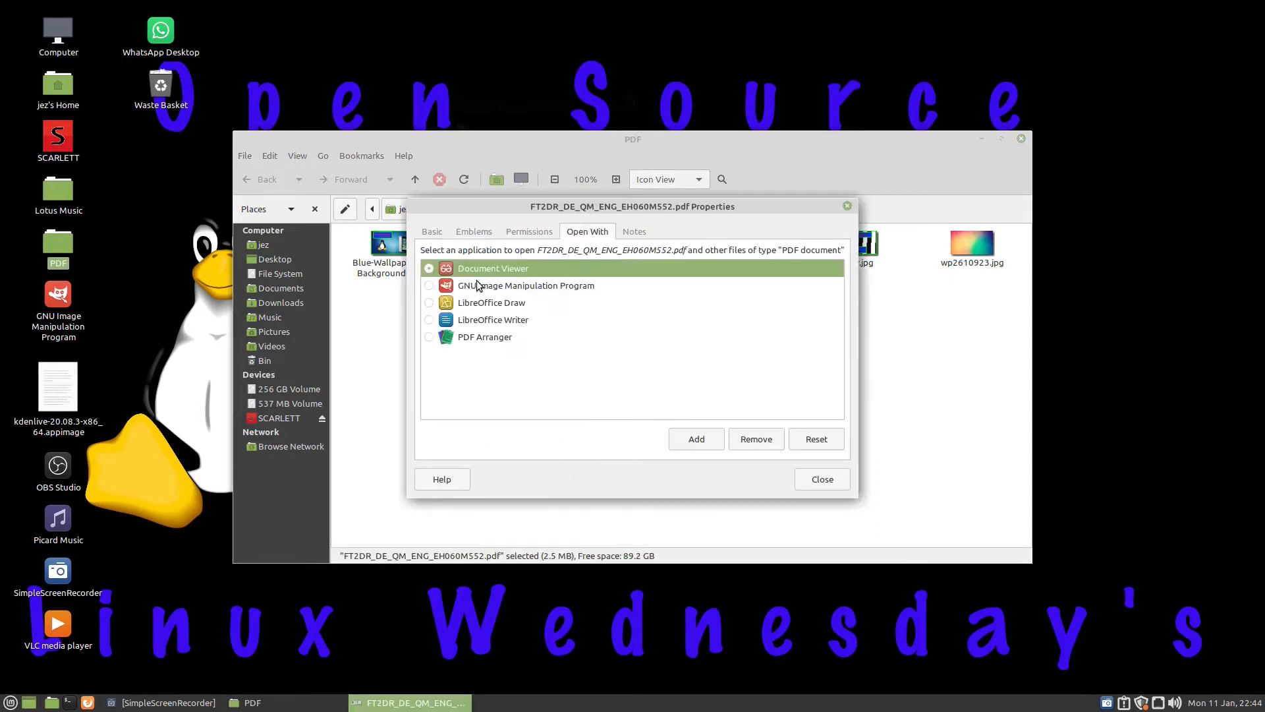
mouse_move(471, 289)
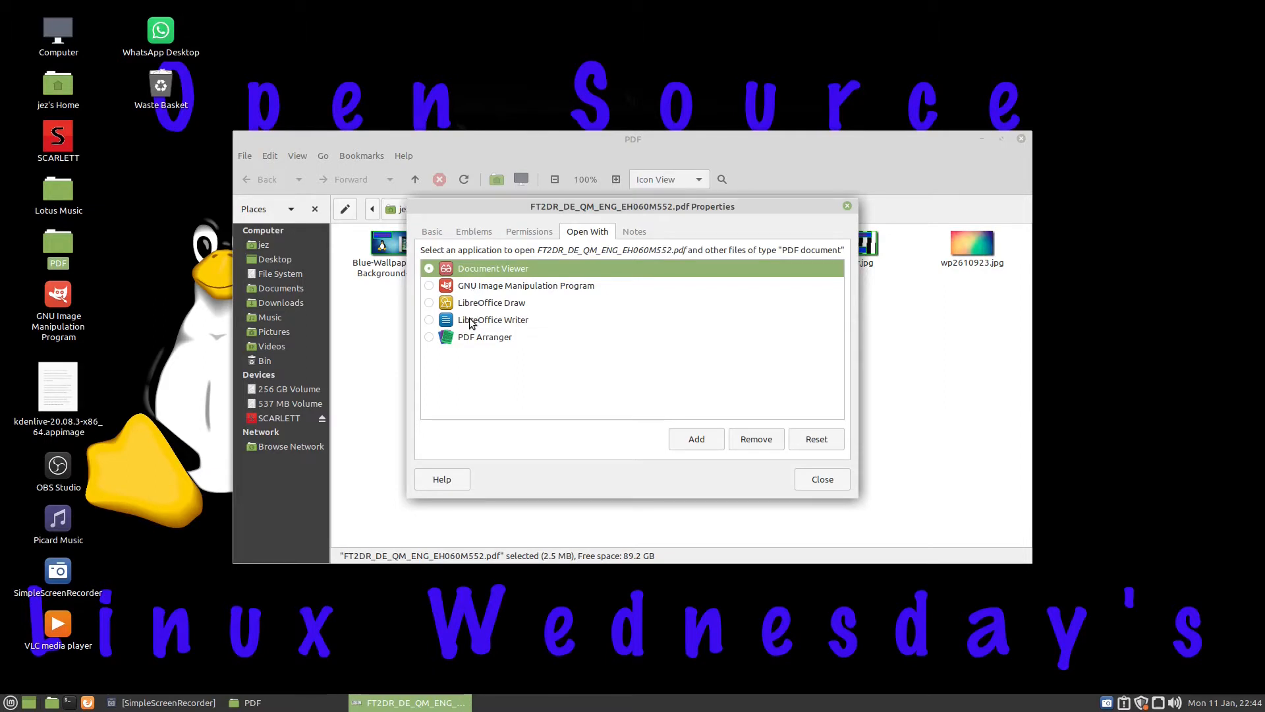
mouse_move(804, 501)
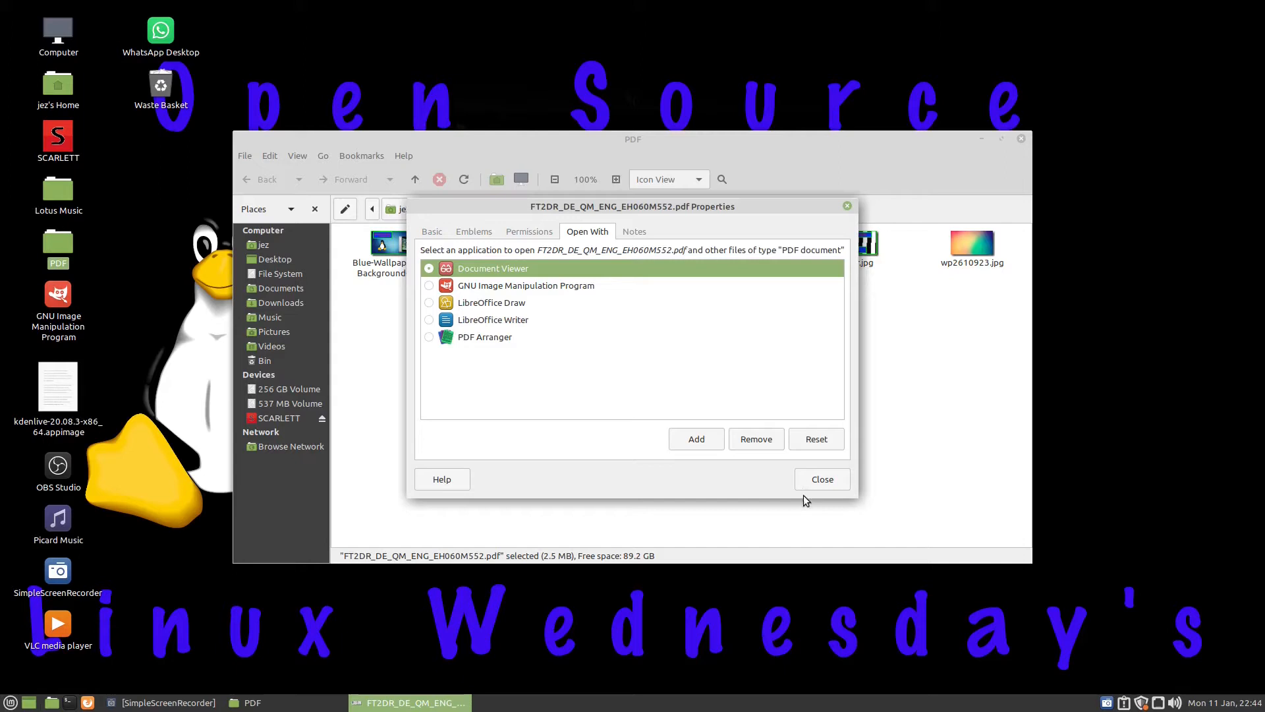
click(821, 478)
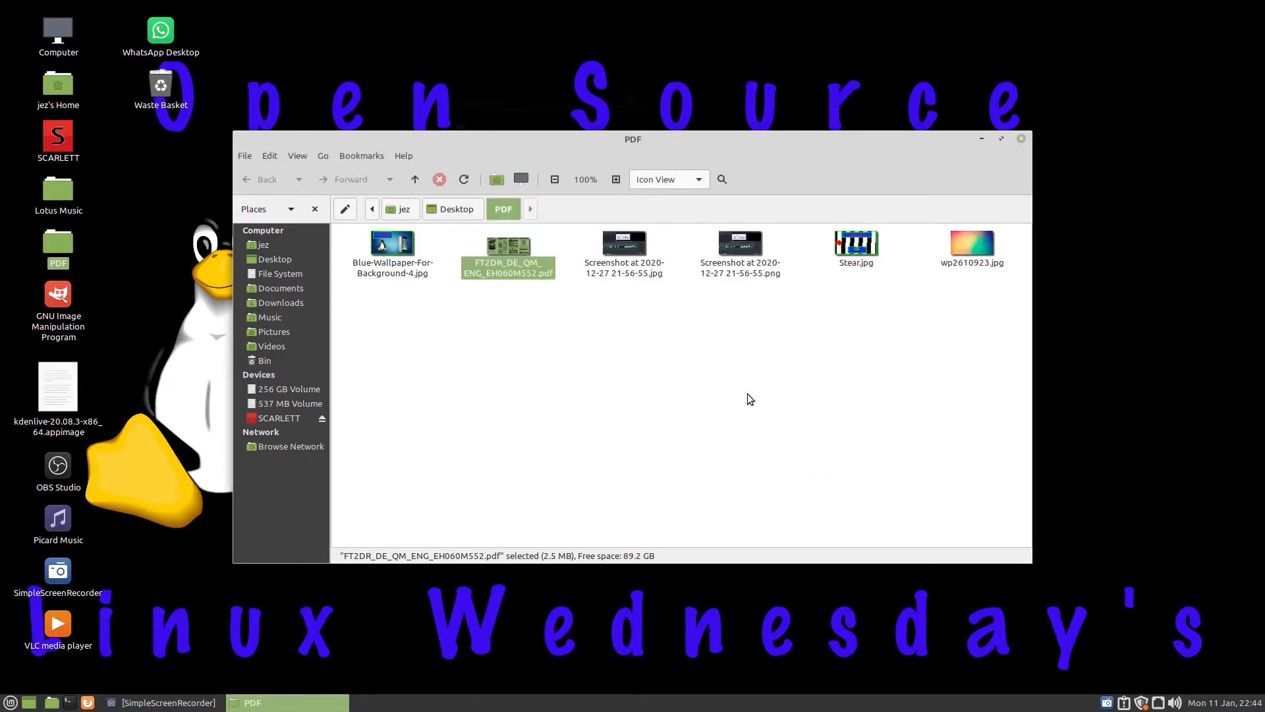
mouse_move(456, 256)
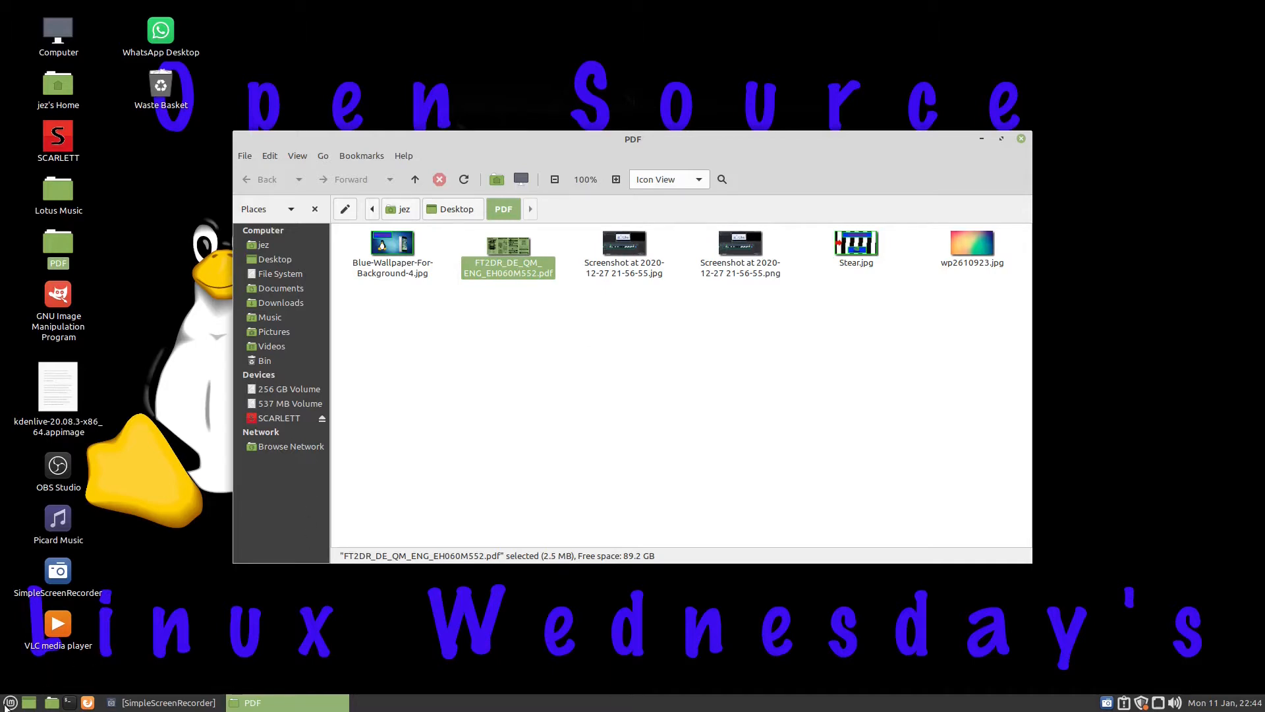
mouse_move(433, 366)
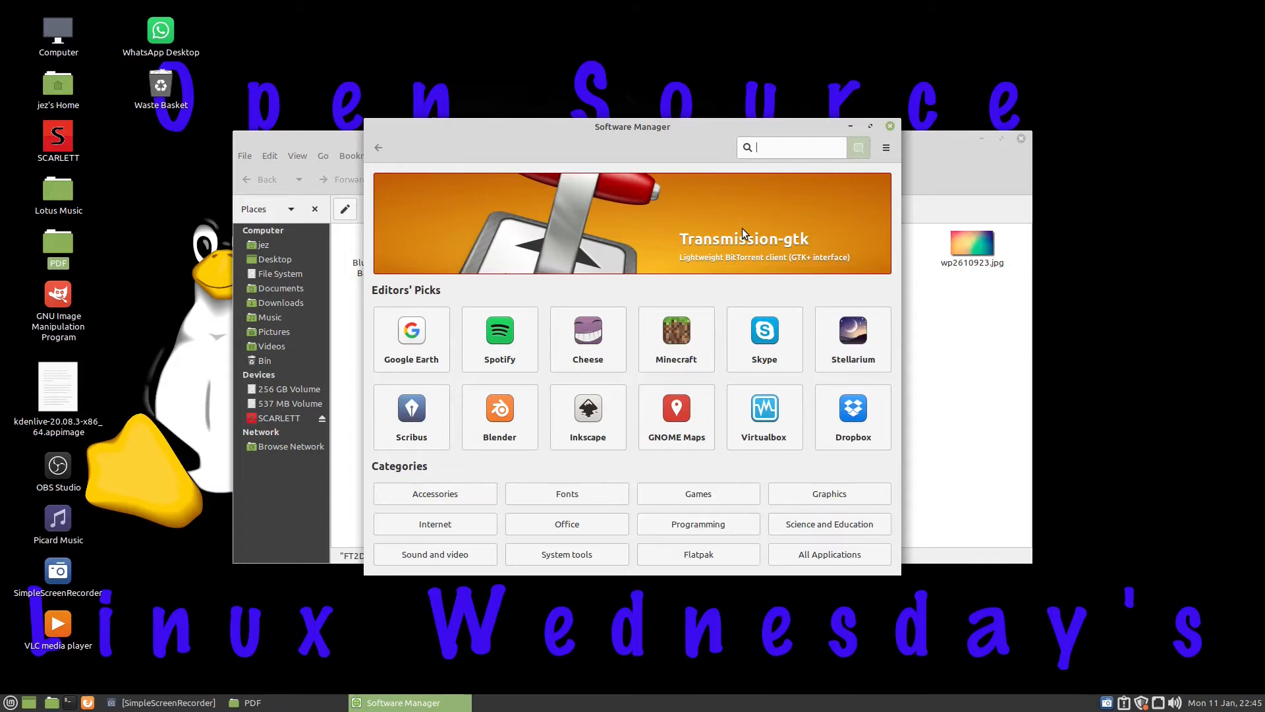
Search Software Manager for 'pdf' and scroll to confirm PDF Arranger is already installed.
text(pdf)
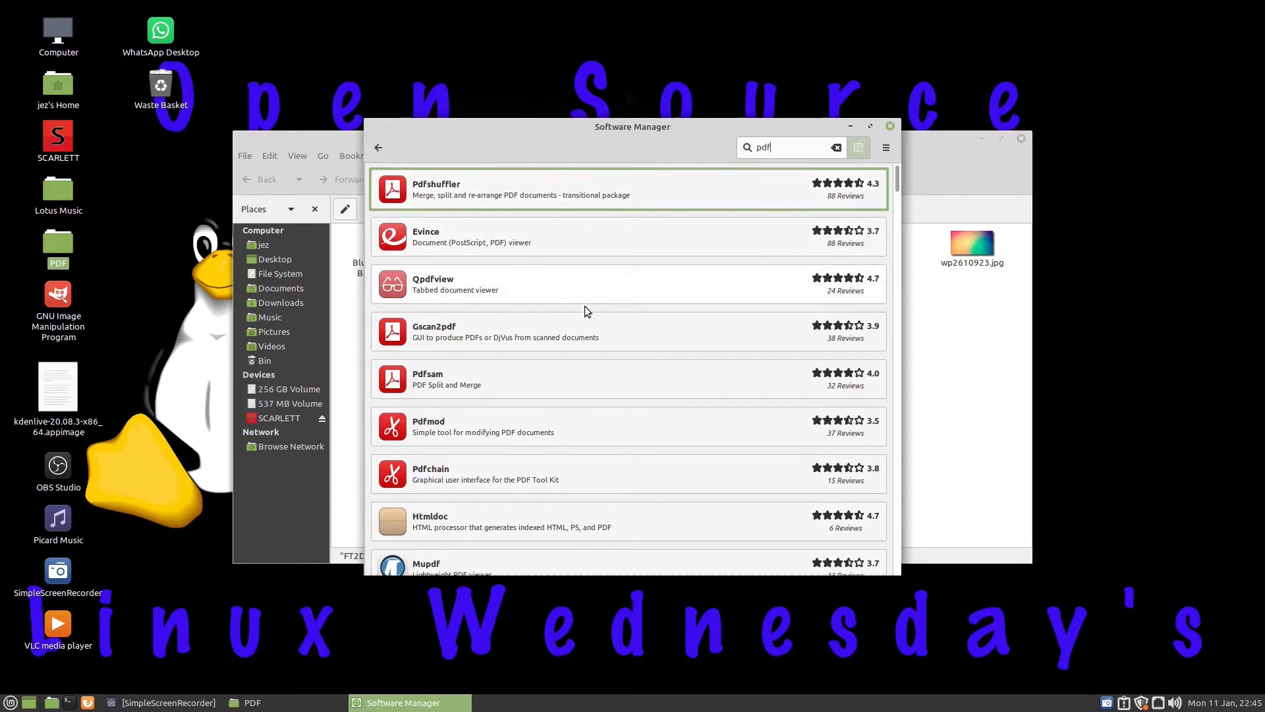
scroll(down, 3)
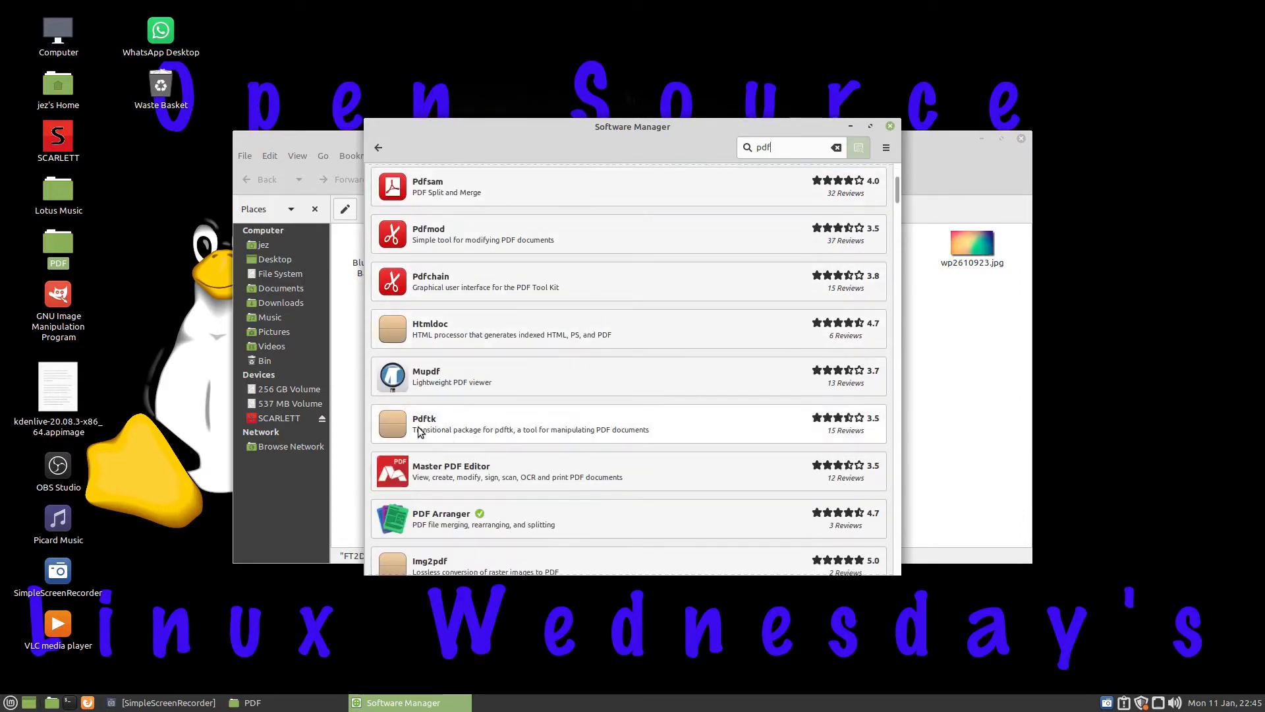
scroll(down, 3)
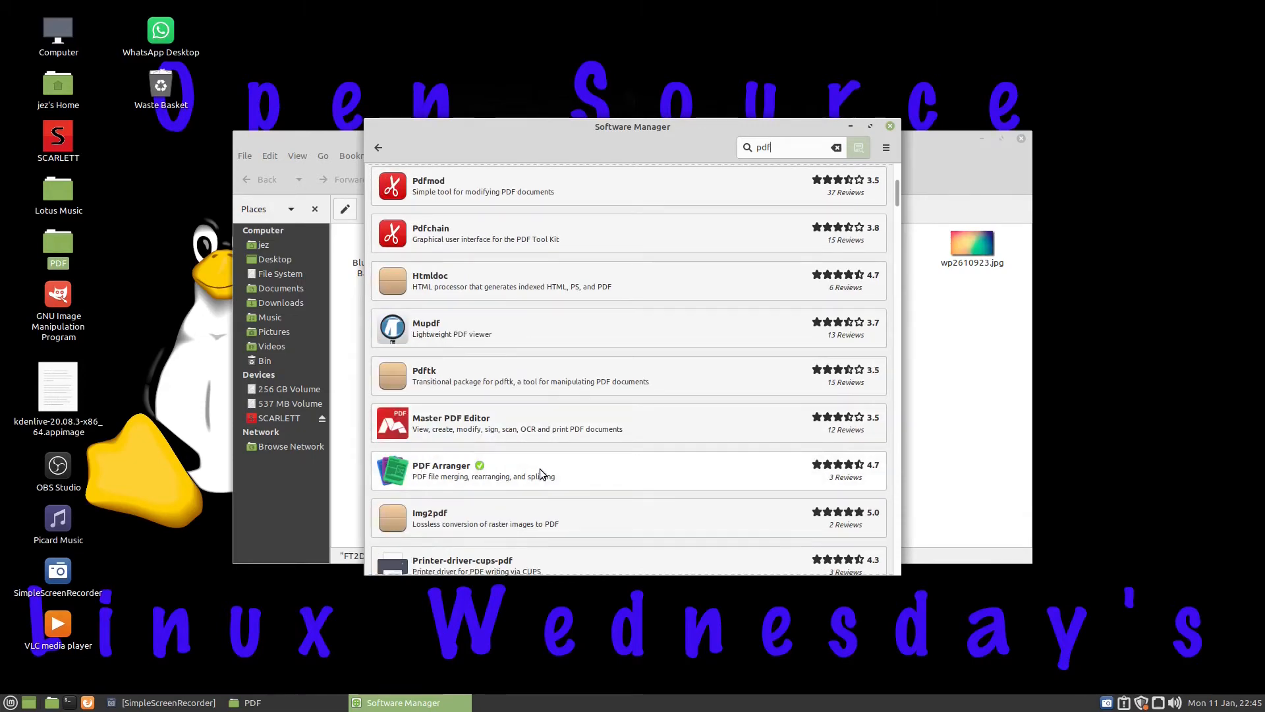
scroll(down, 3)
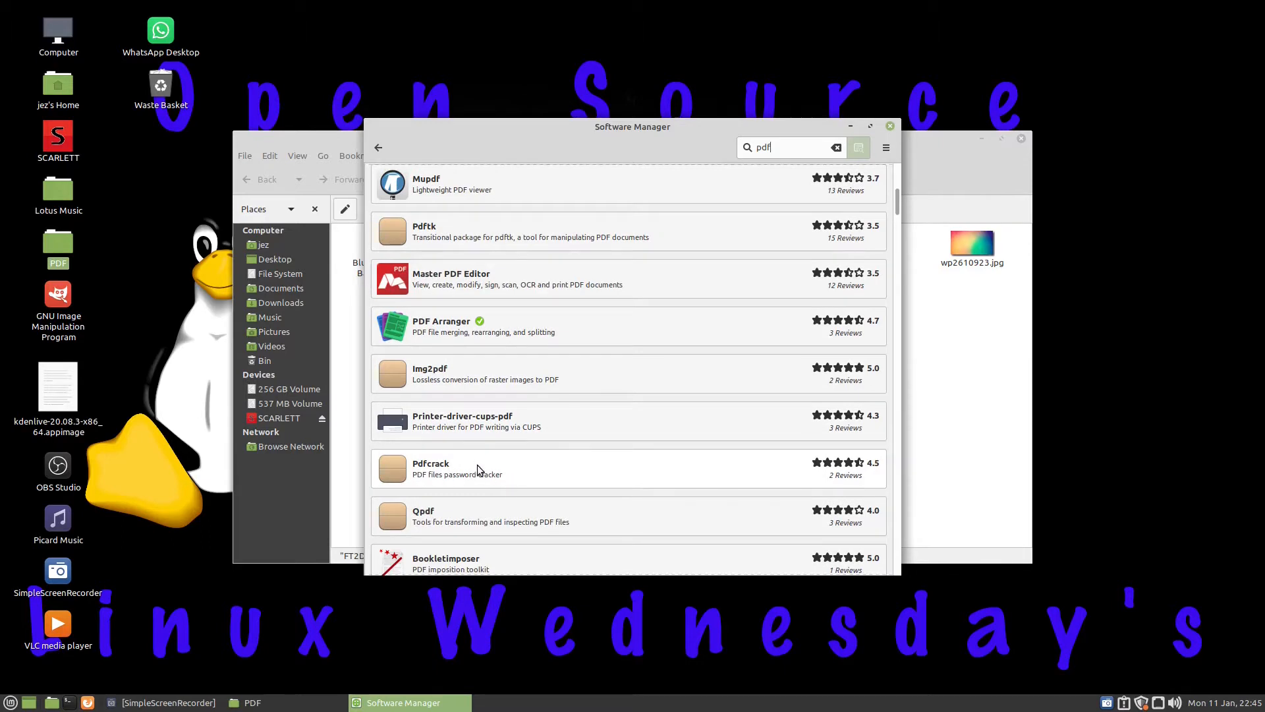
mouse_move(458, 471)
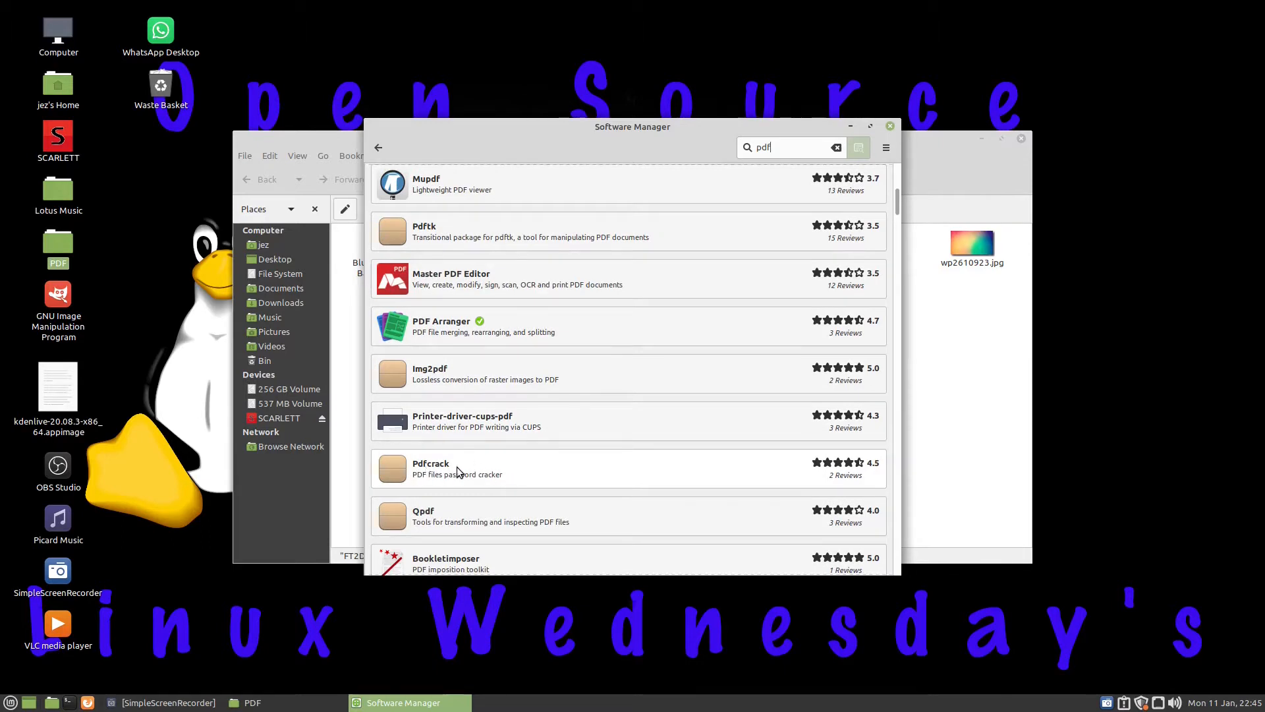
mouse_move(437, 473)
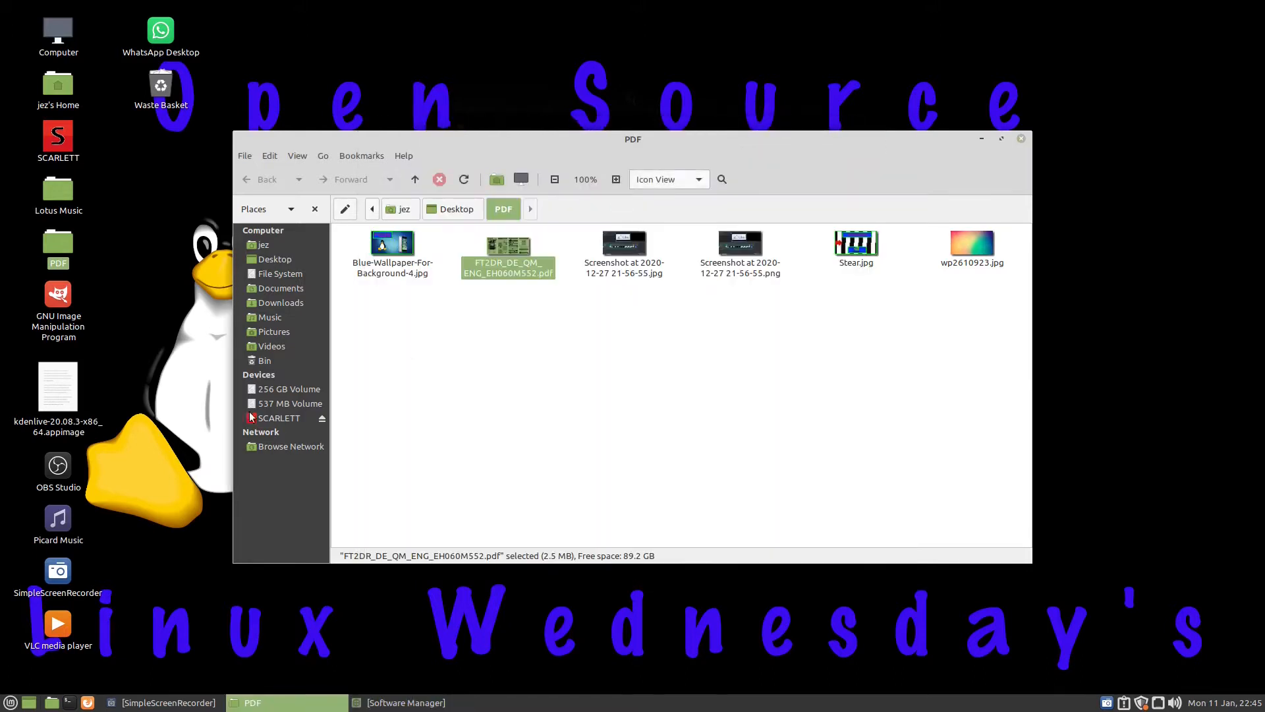
Launch PDF Arranger from the Office section of the Cinnamon menu.
click(12, 703)
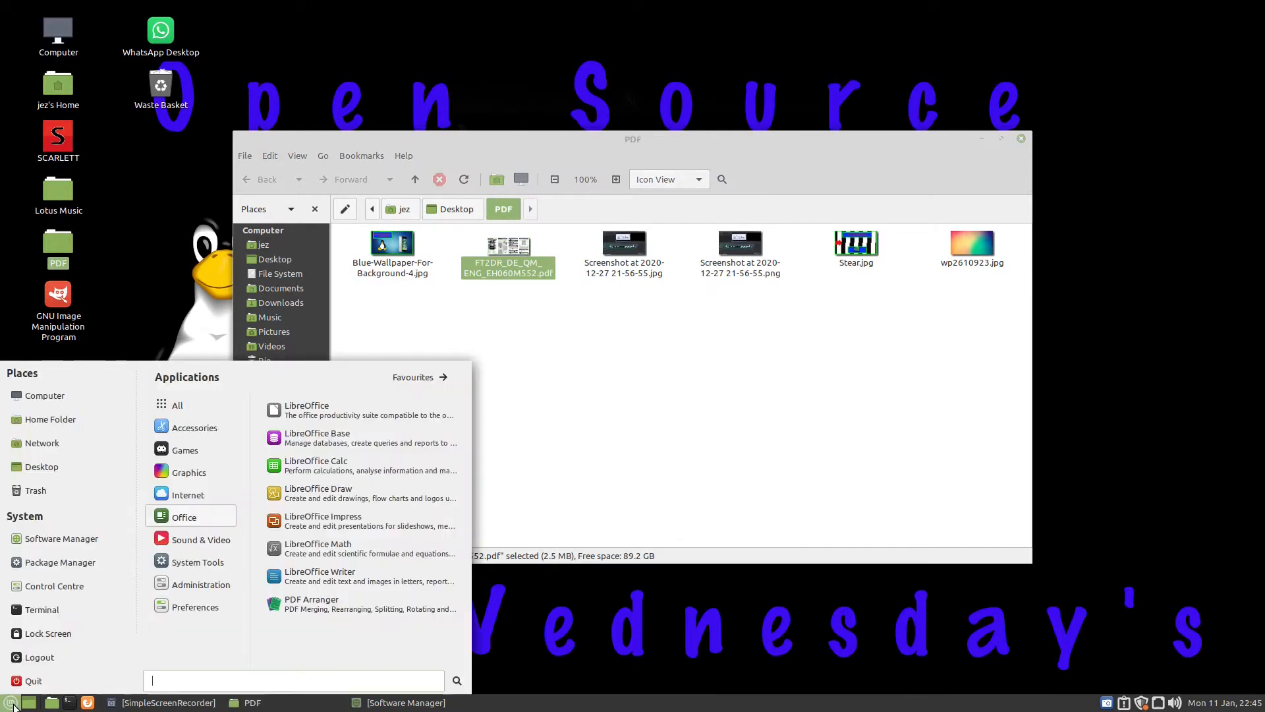
mouse_move(315, 604)
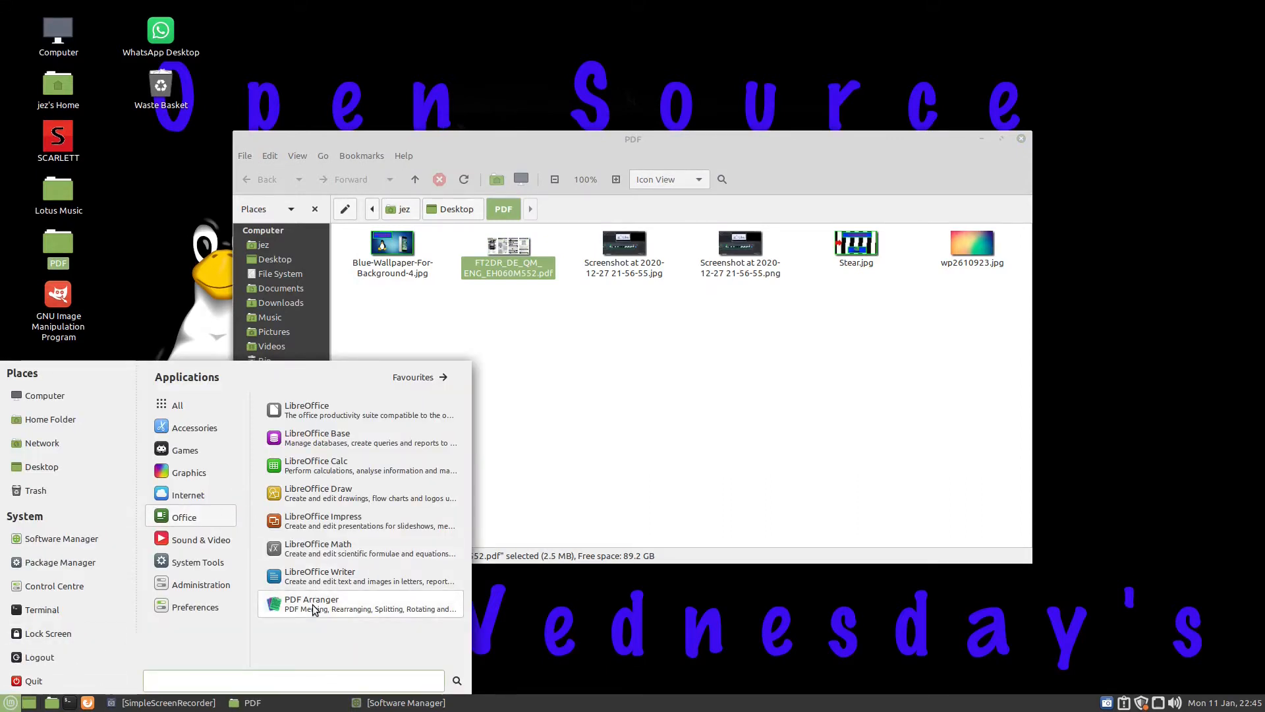
right_click(313, 604)
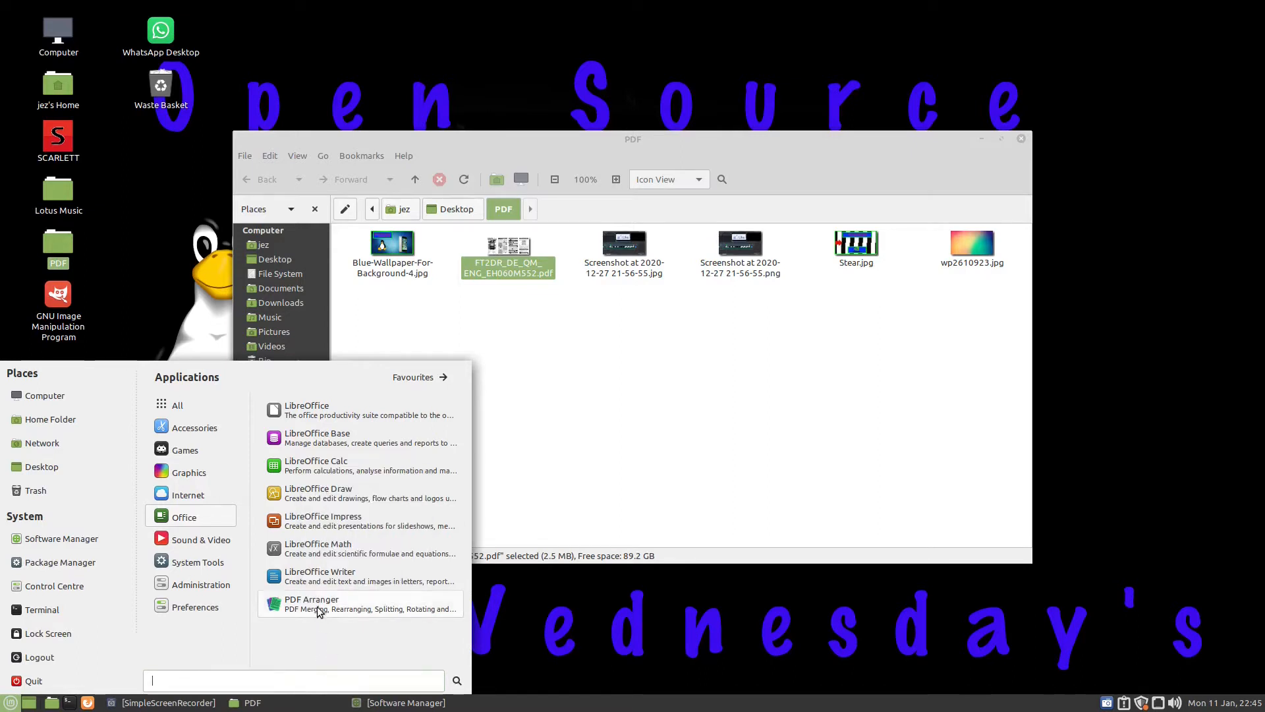
click(311, 603)
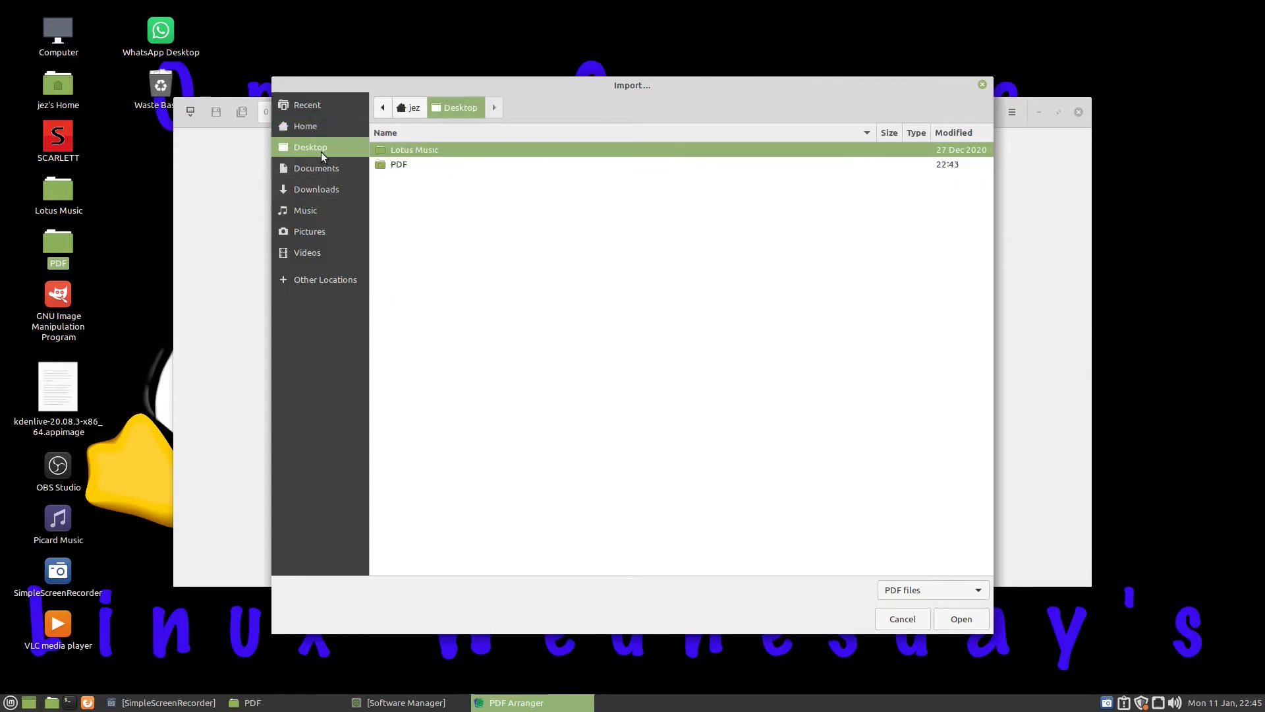
From the PDF folder, show all file types and import the two screenshots, Stear and wp2610923 as pages.
double_click(398, 164)
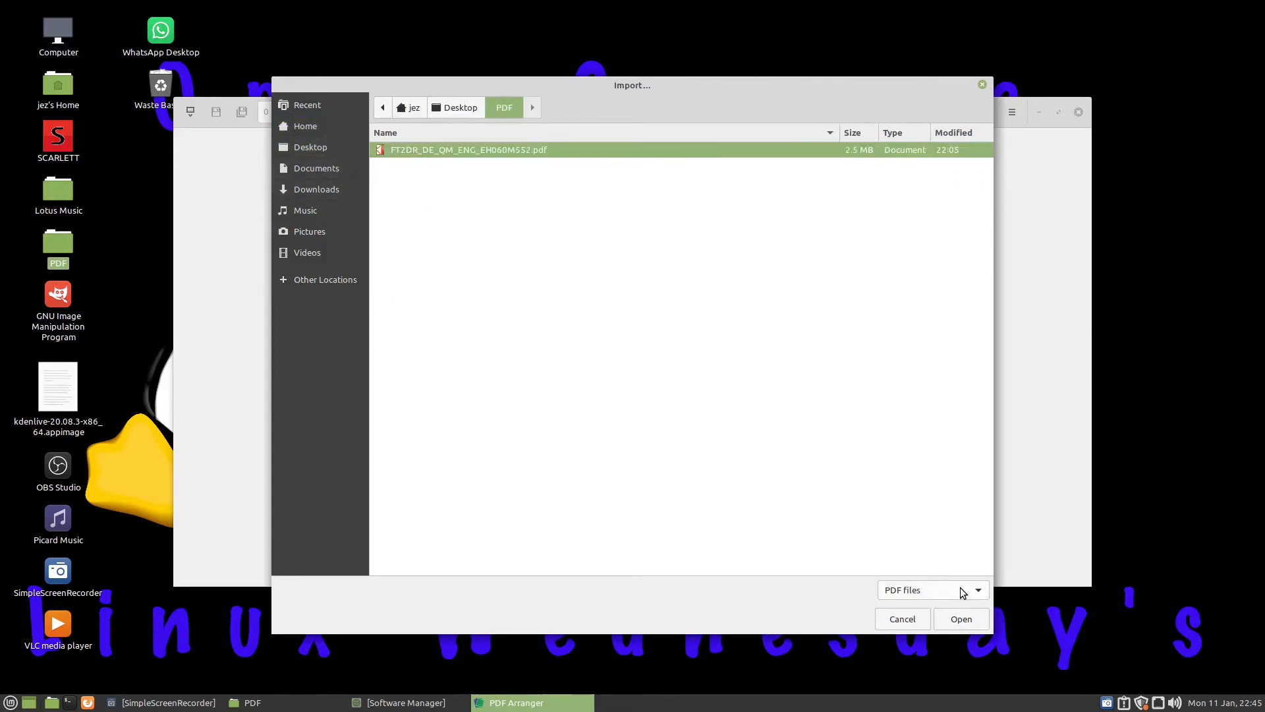
click(932, 591)
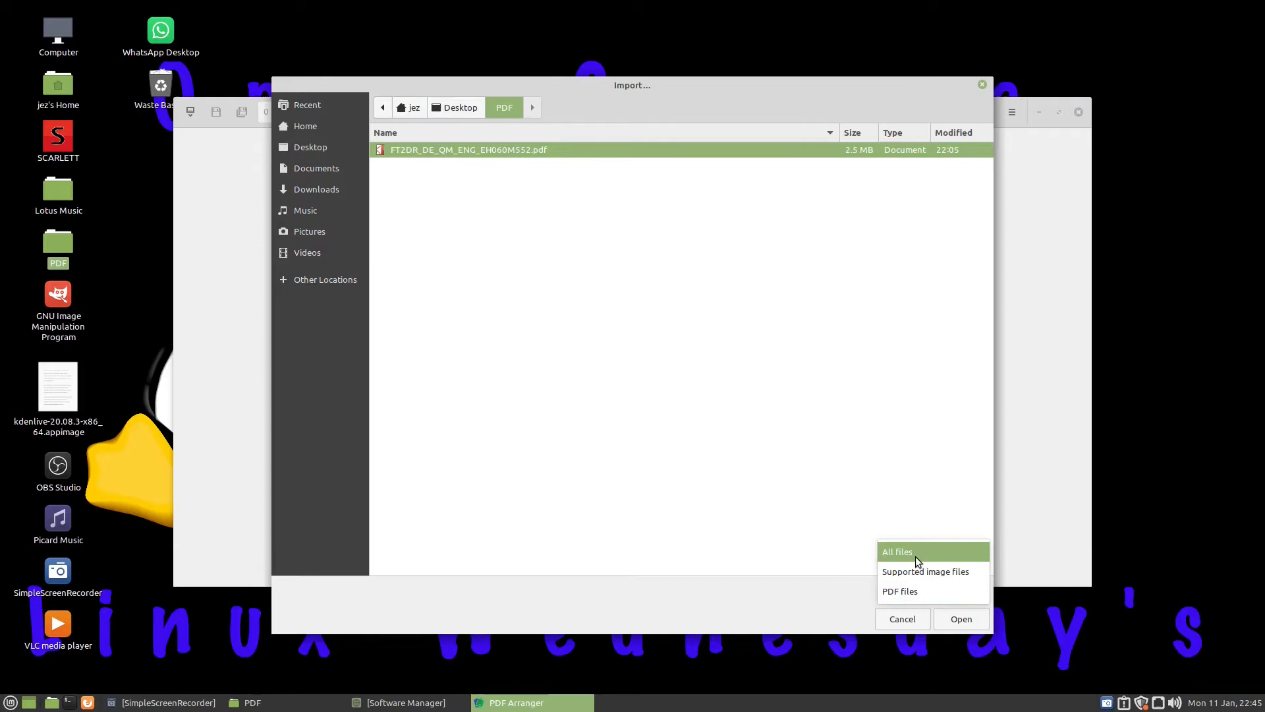
click(897, 551)
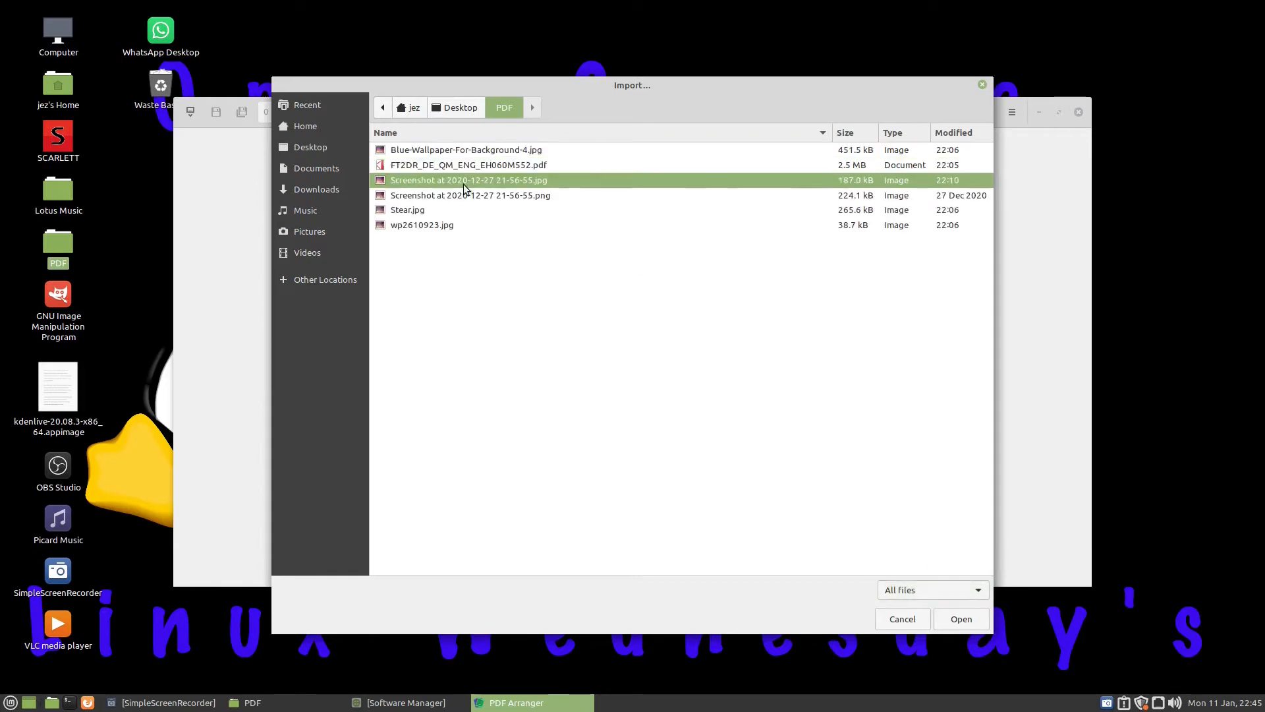
click(422, 224)
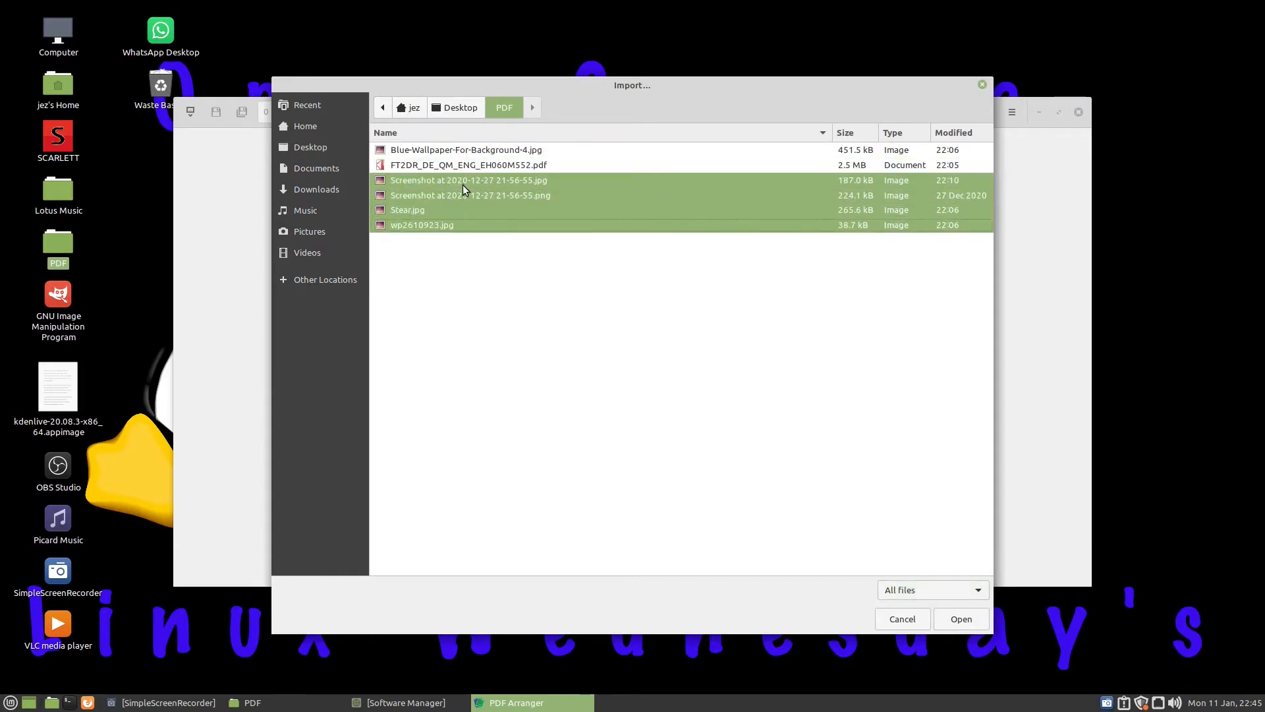
click(959, 620)
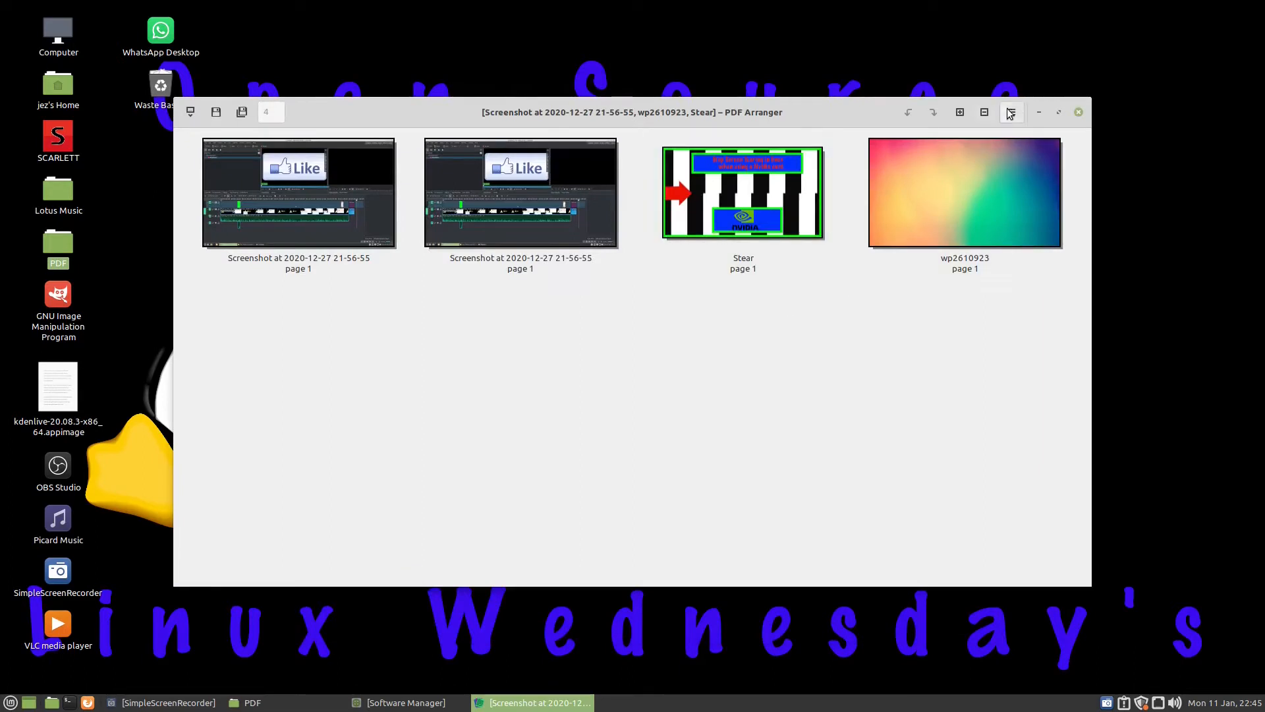
Import Blue-Wallpaper-For-Background-4 as a fifth page.
click(190, 111)
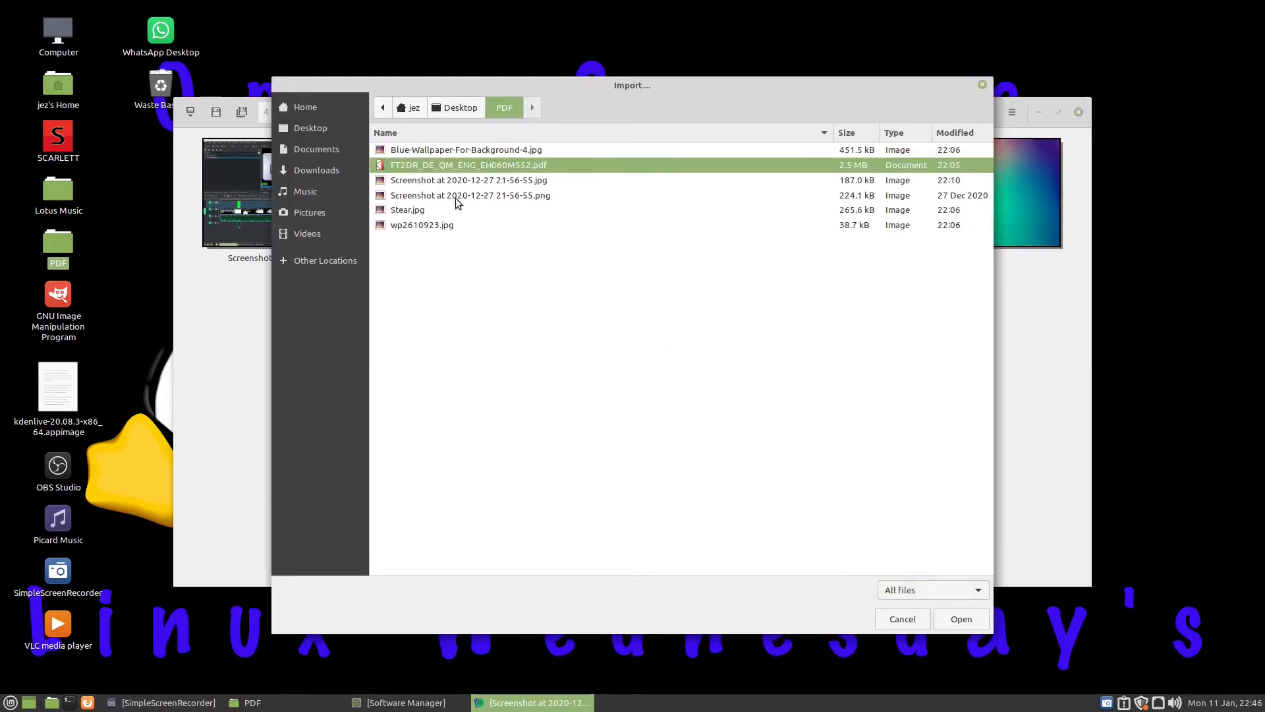
click(467, 149)
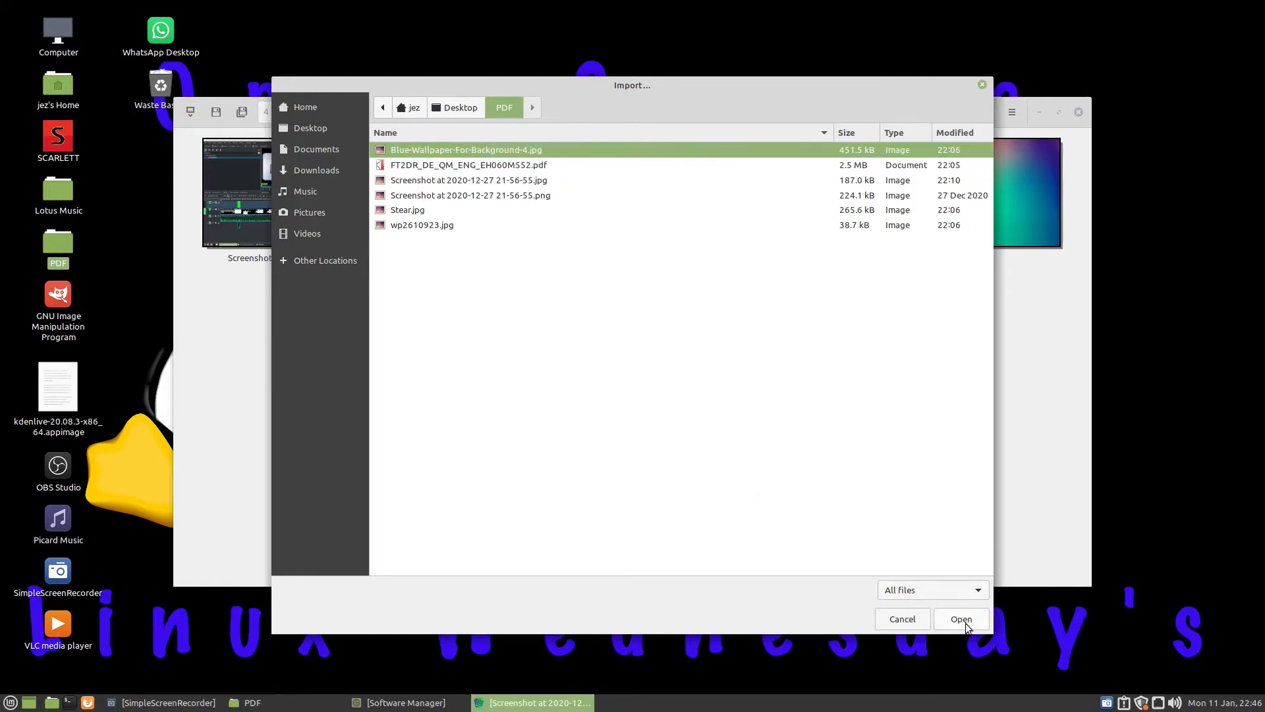
click(960, 618)
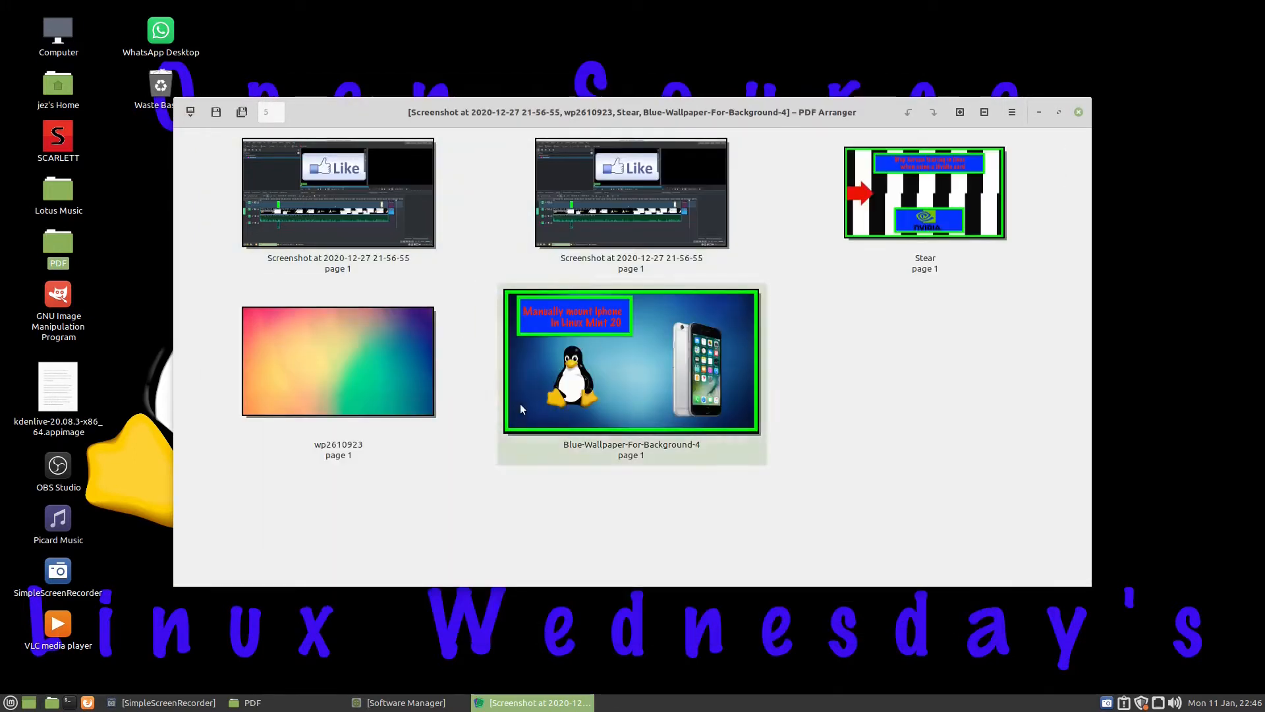
Rearrange the thumbnails into Blue-Wallpaper, screenshot, wp2610923, other screenshot, Stear order.
click(632, 193)
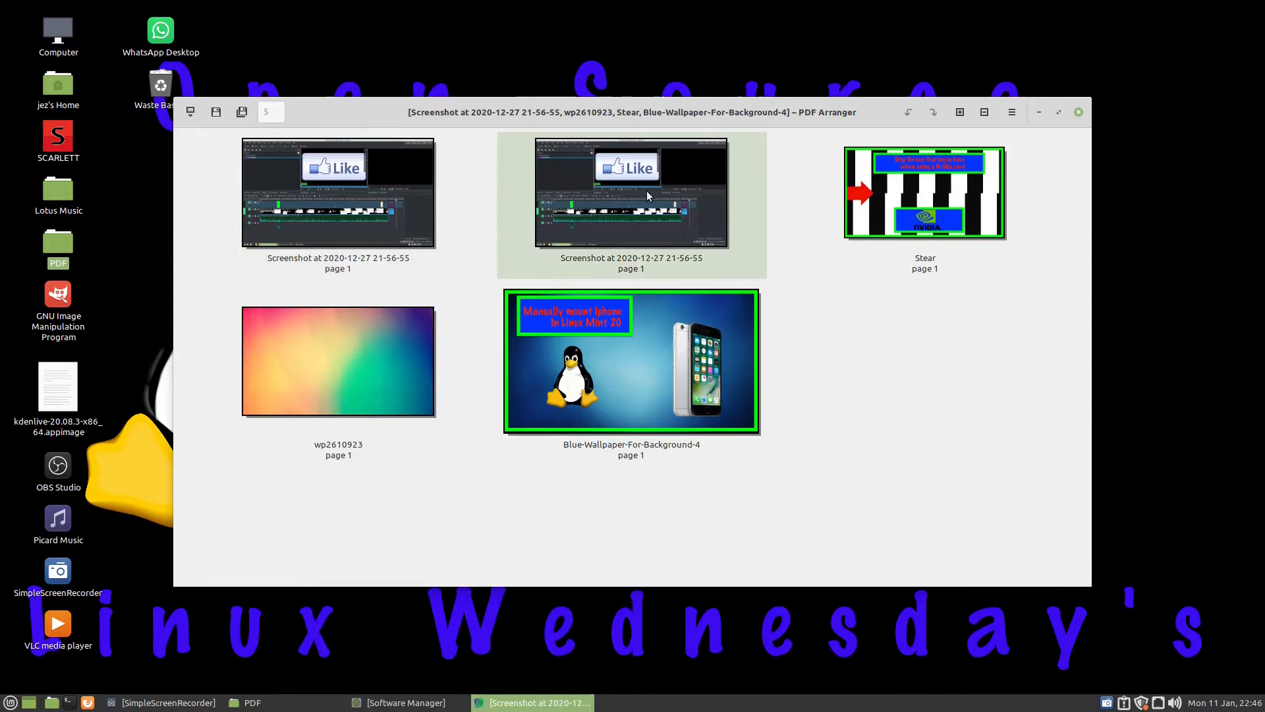
click(923, 192)
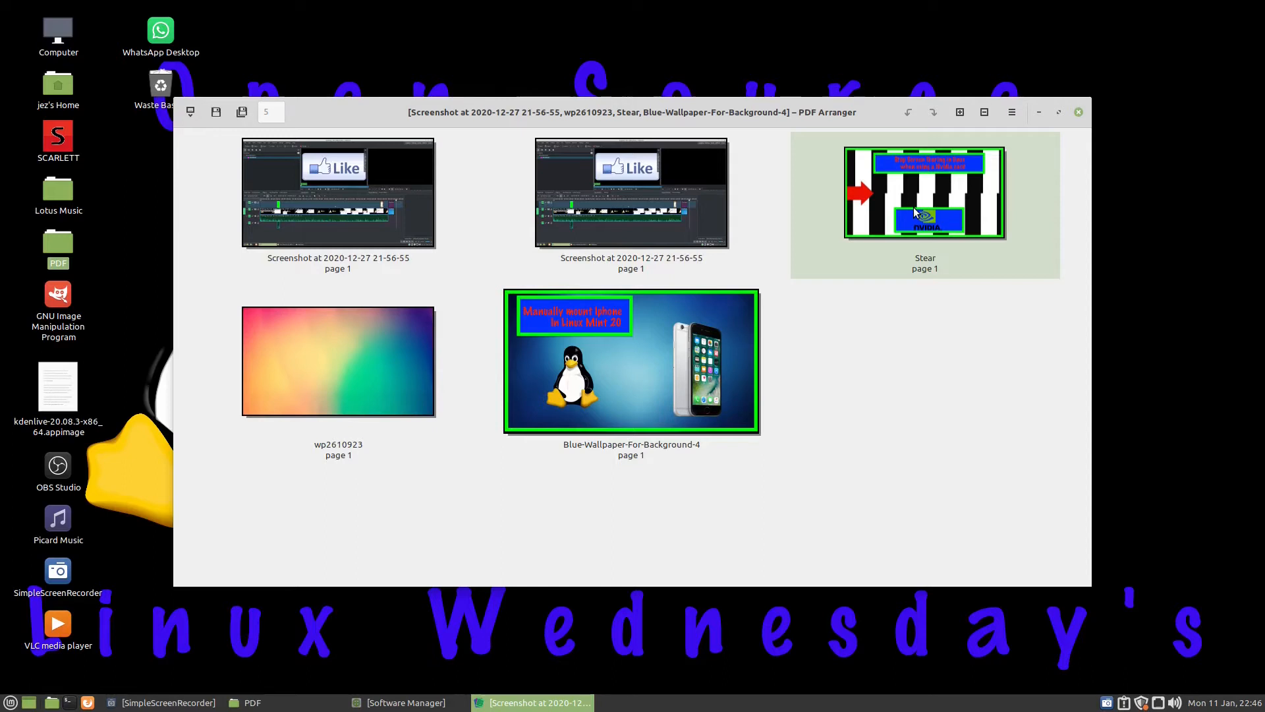
click(338, 361)
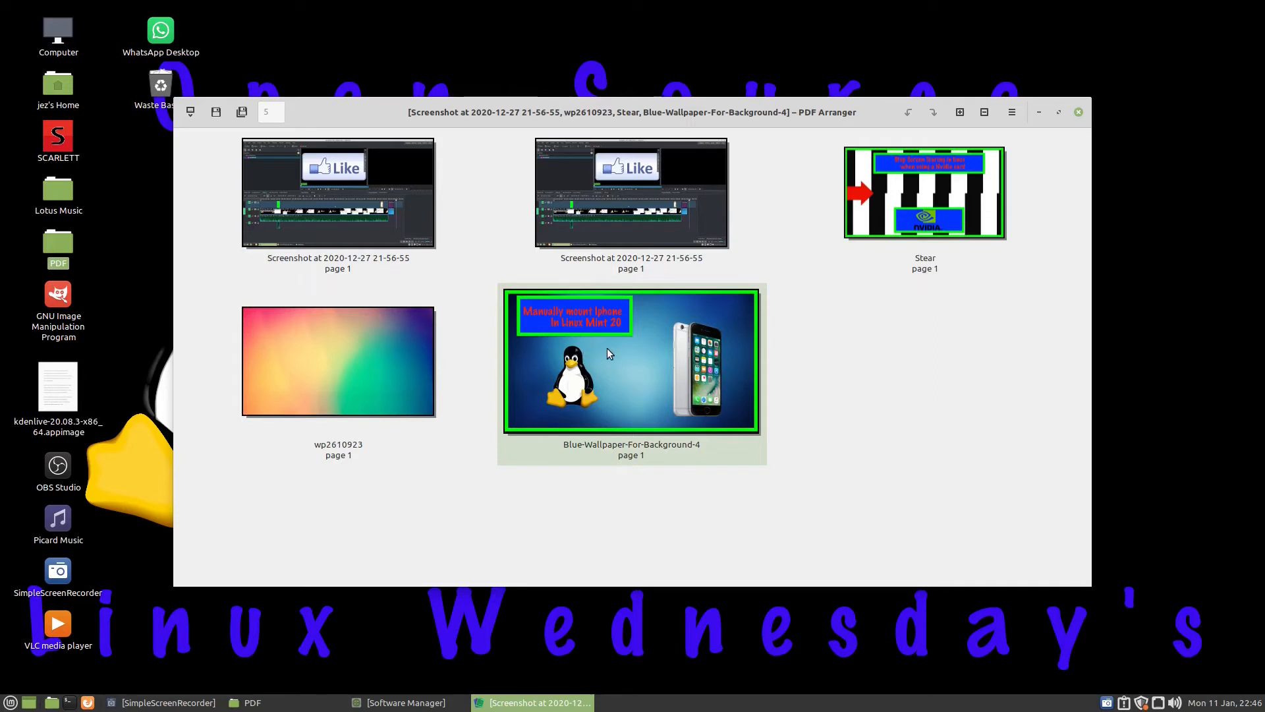
mouse_move(605, 347)
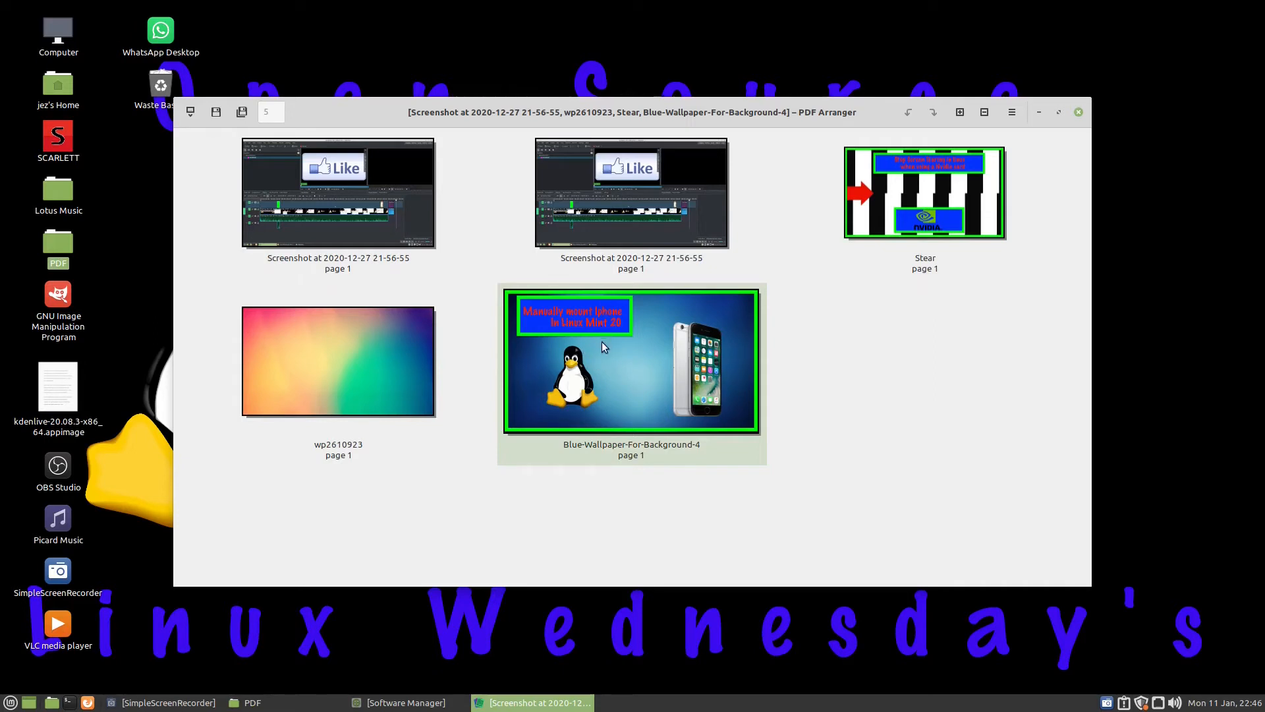
mouse_move(634, 351)
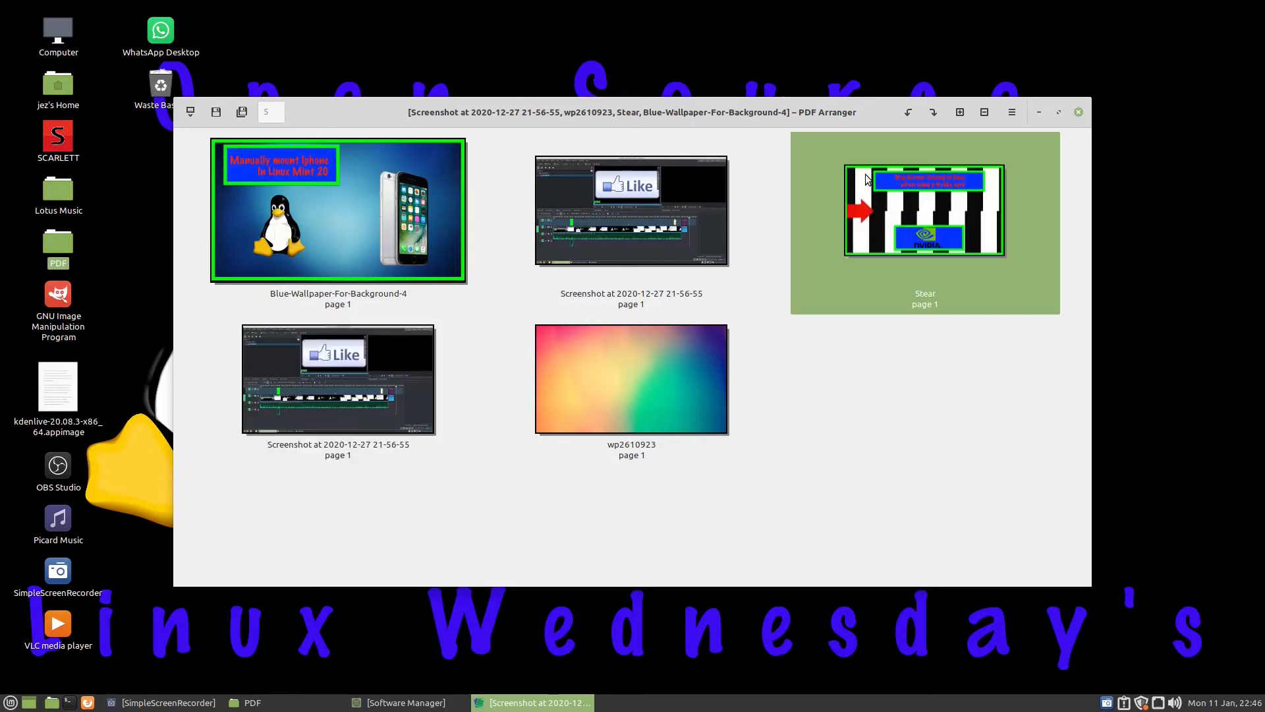
click(631, 380)
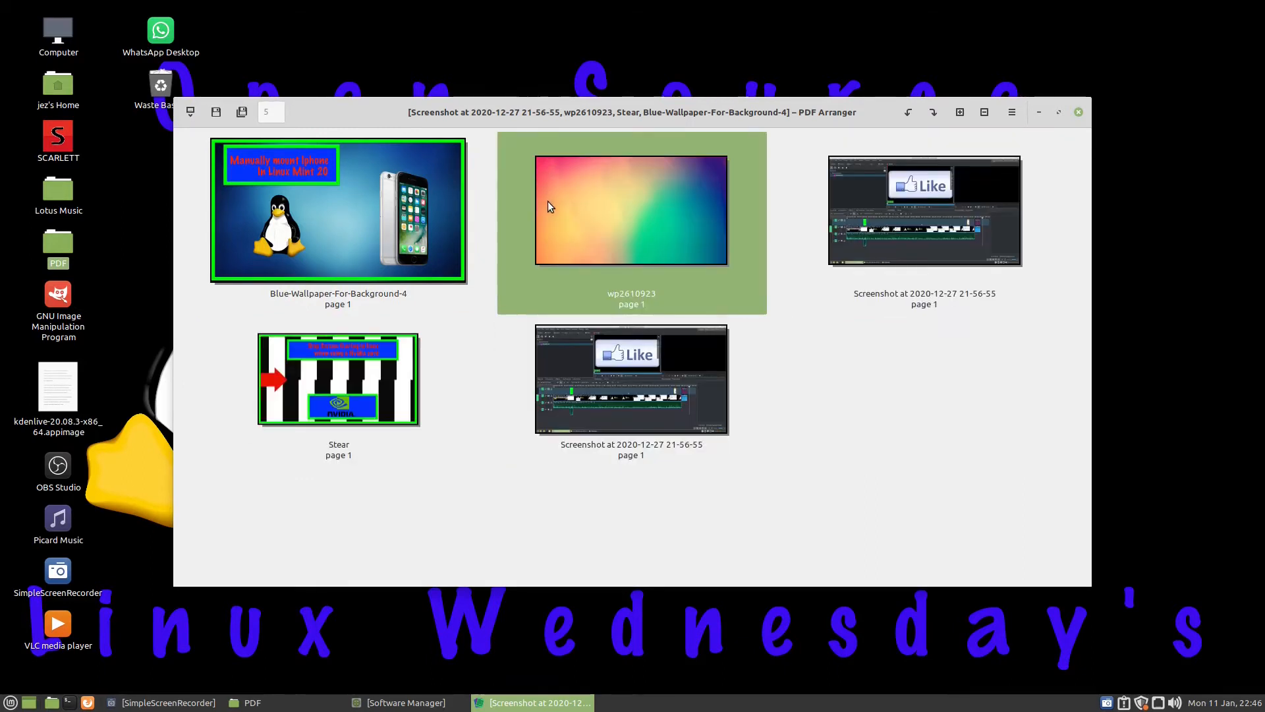
click(339, 380)
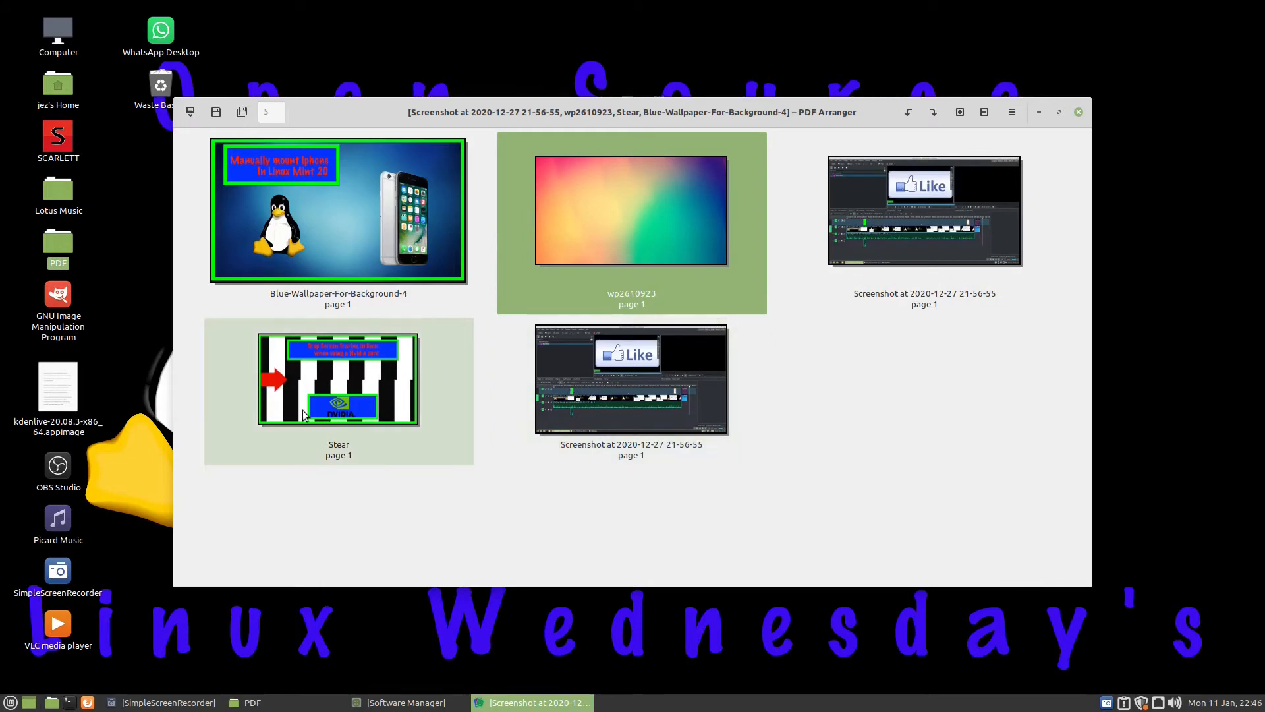
click(339, 380)
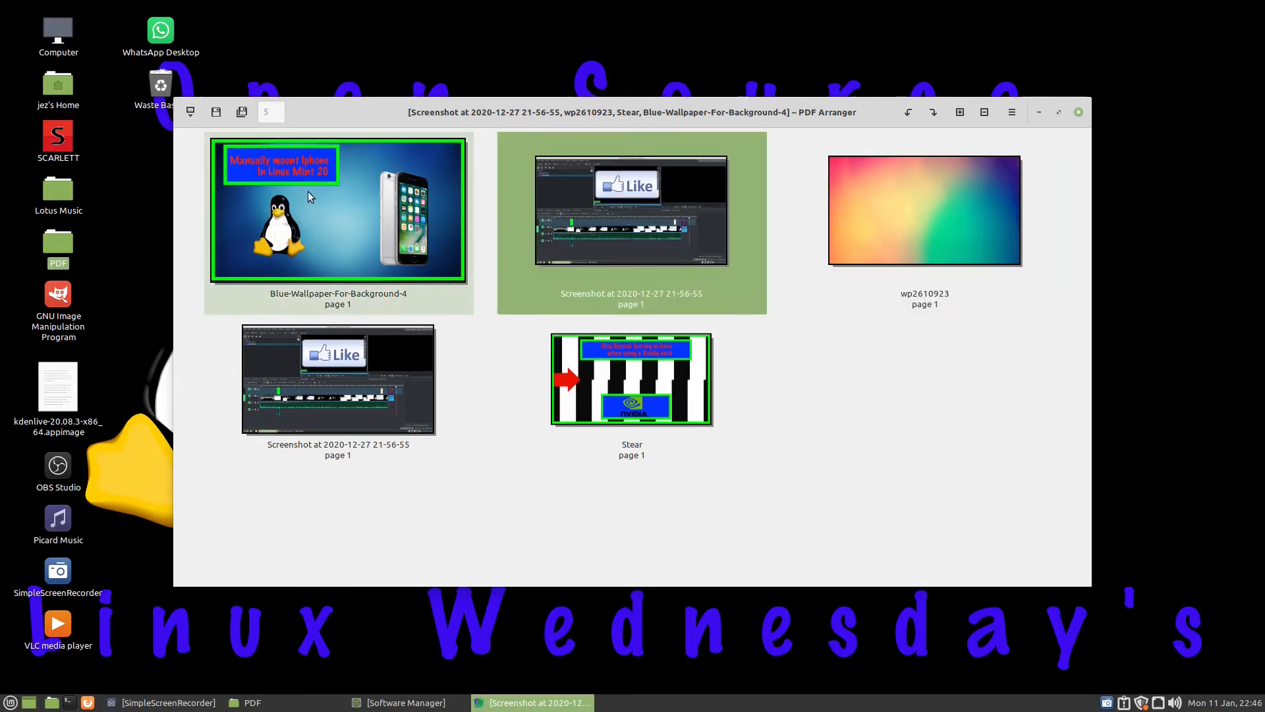
click(924, 211)
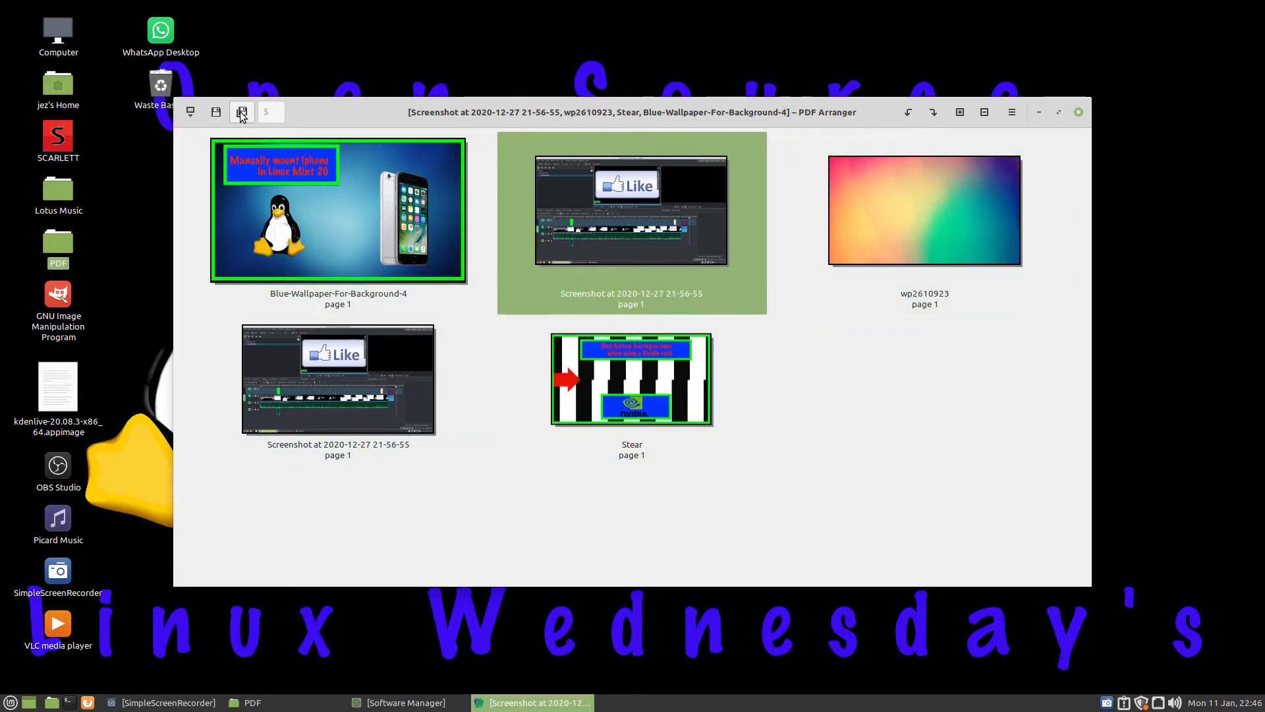
Save the arranged pages as Test.pdf in the PDF folder.
click(240, 111)
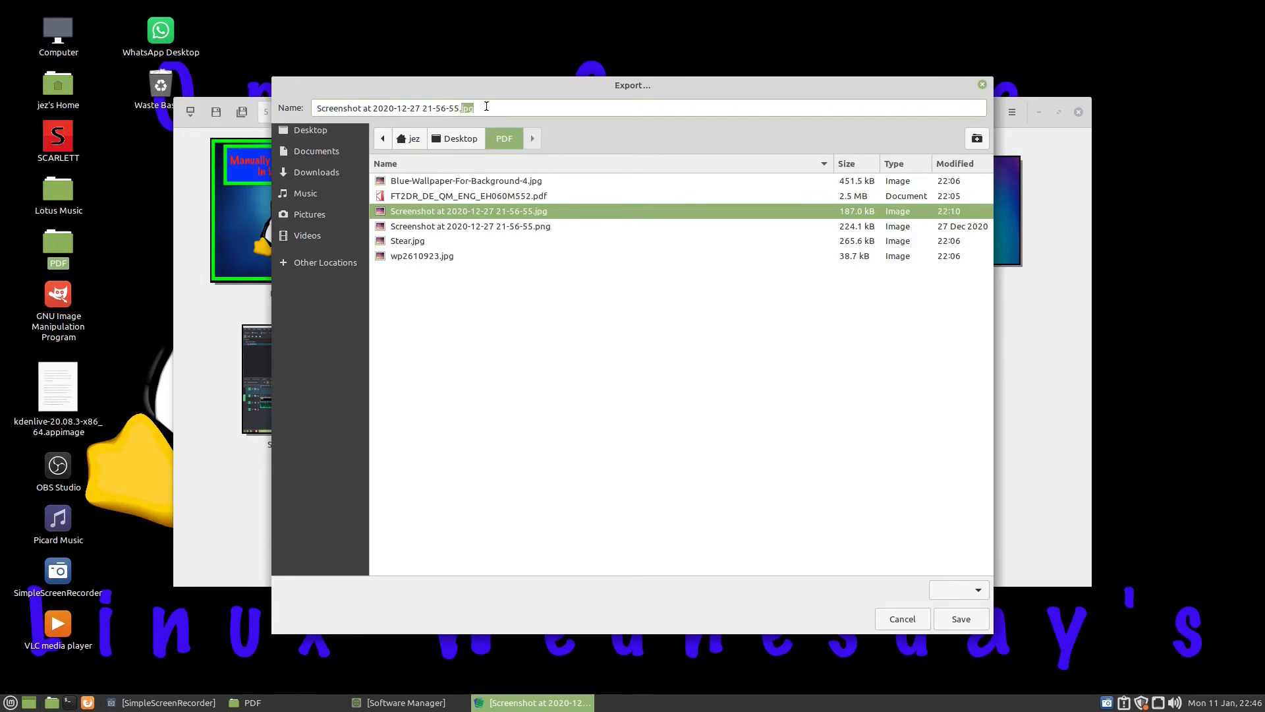
text(Test)
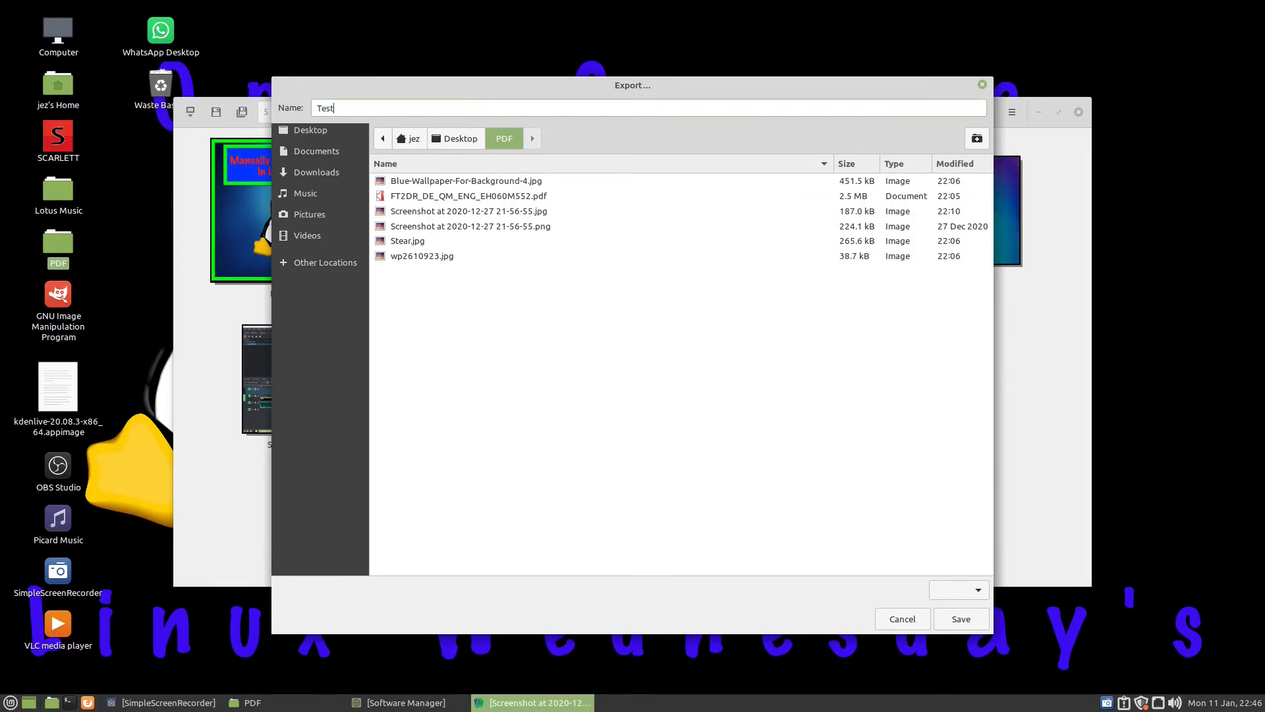
text(.pdf)
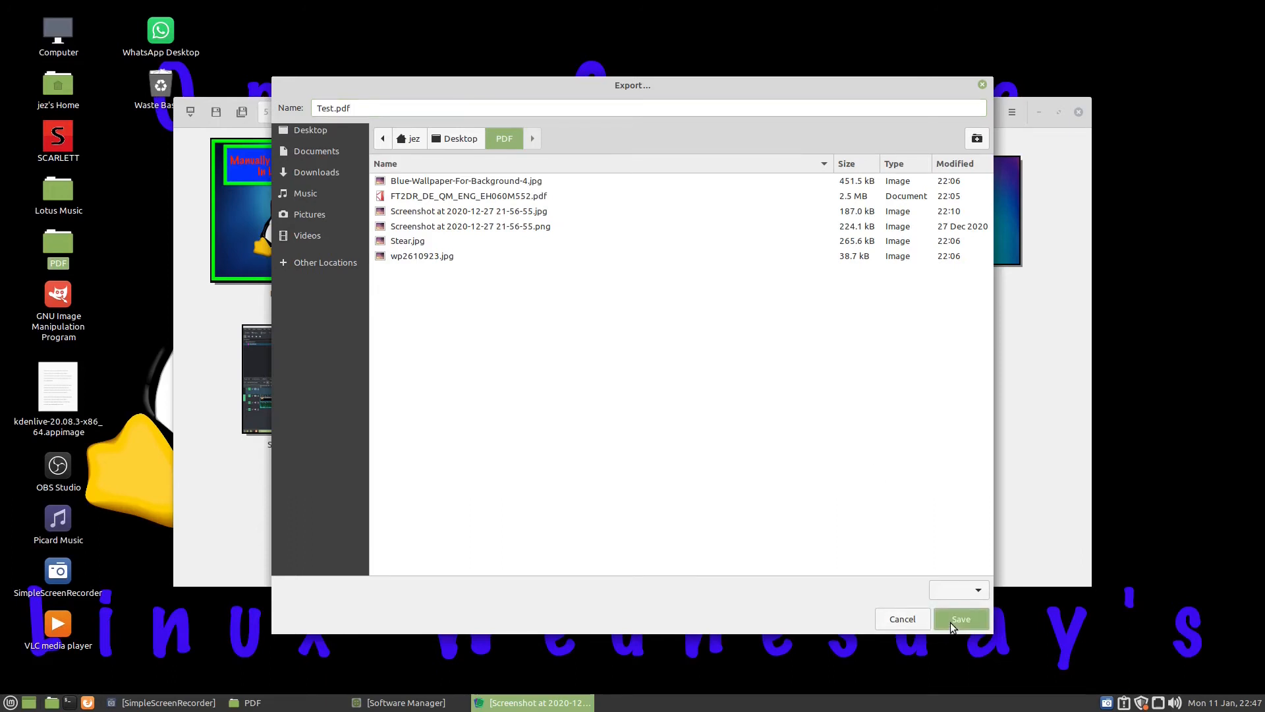
click(960, 618)
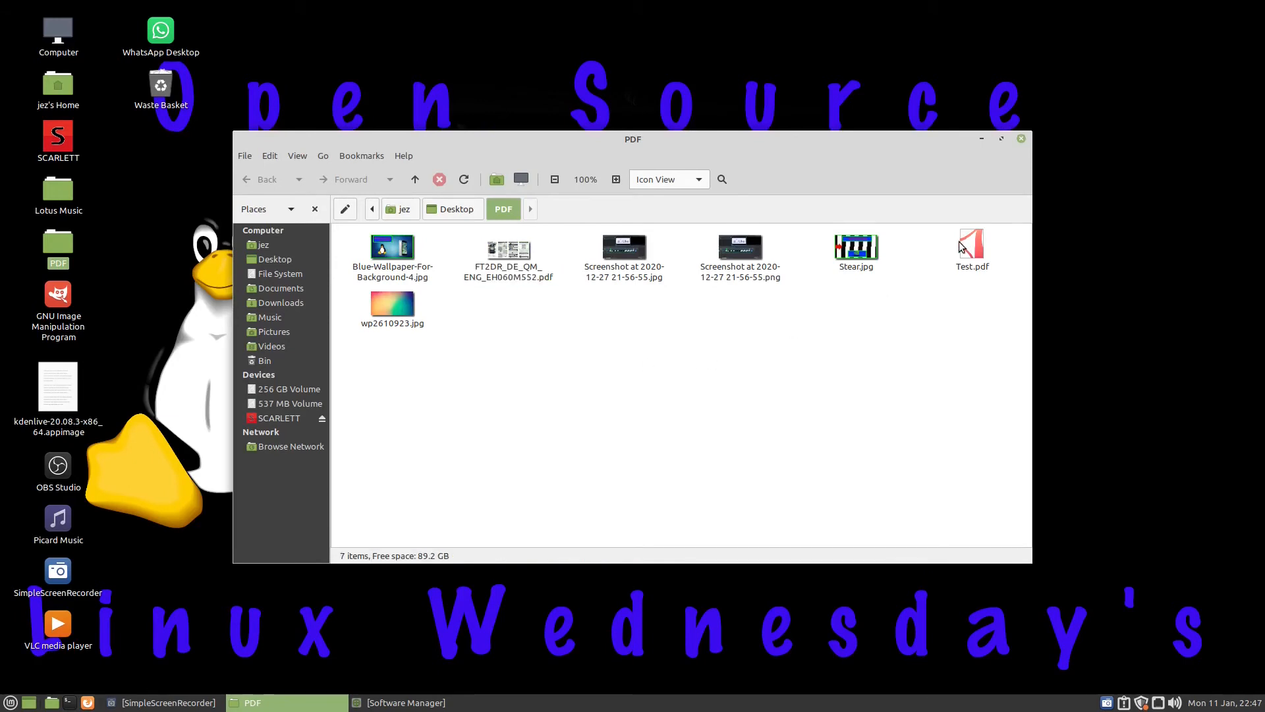
Open Test.pdf from the PDF folder in Xreader and scroll through its five pages.
double_click(972, 246)
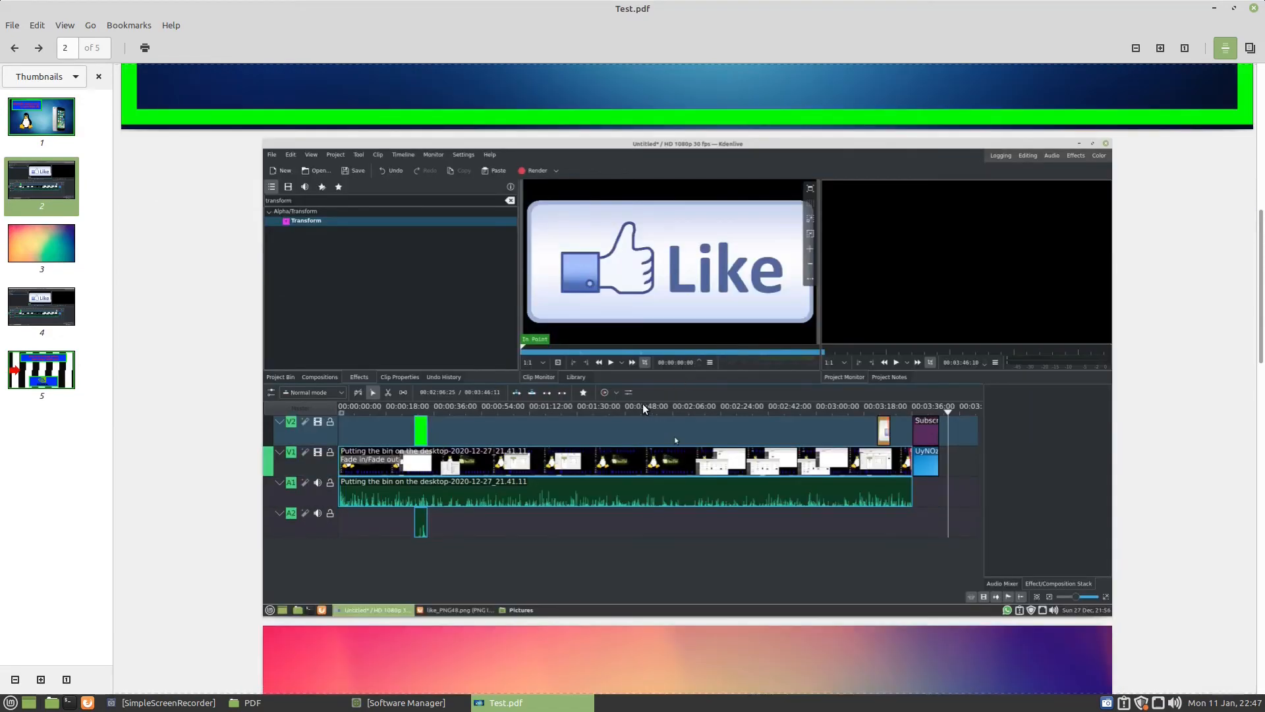
scroll(down, 3)
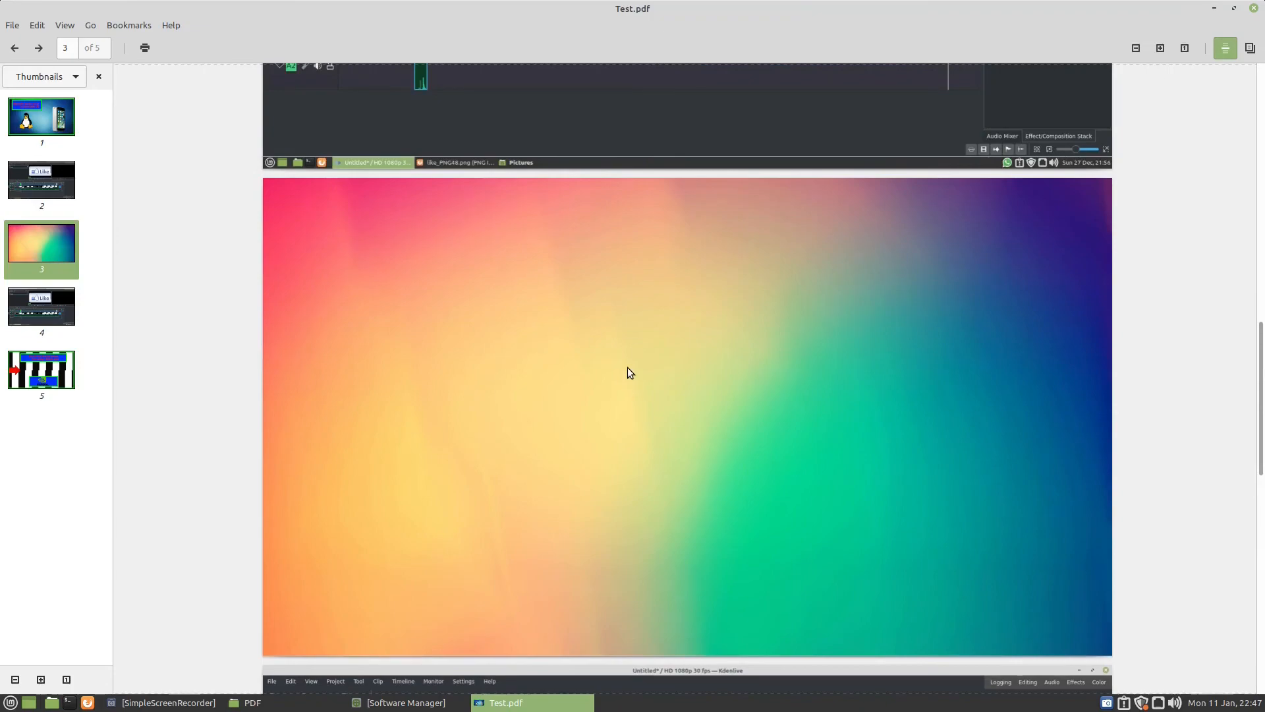